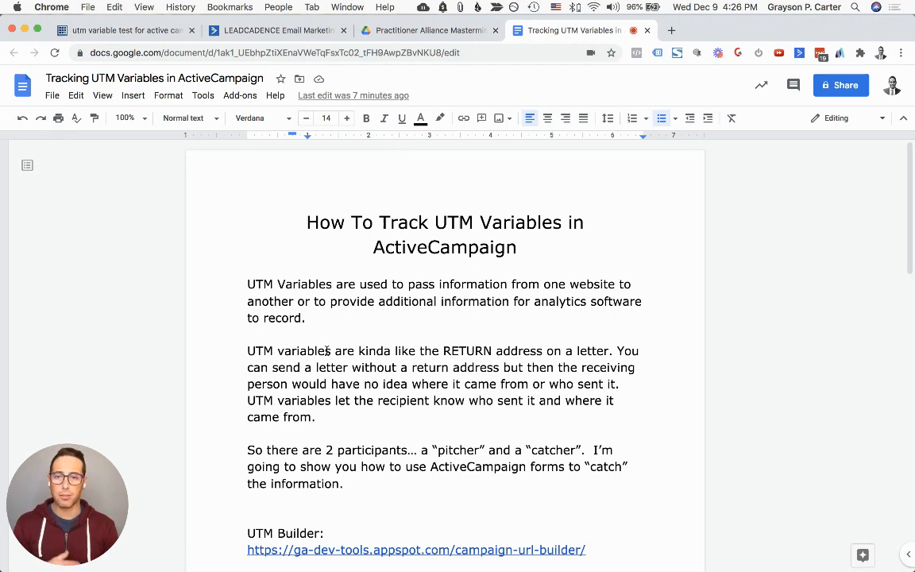
Switch to ActiveCampaign's Manage Fields page for contacts and scroll to the field groups
scroll("down", 3)
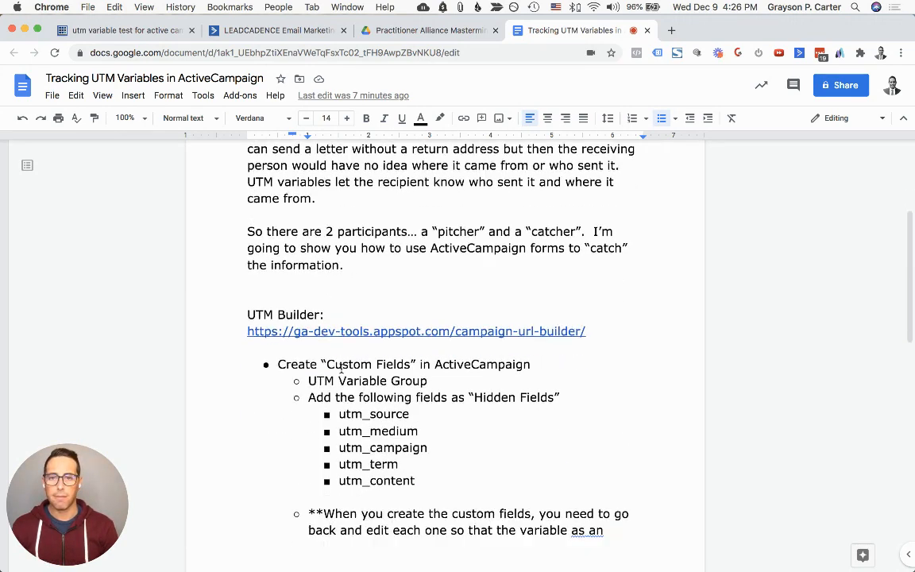
scroll("down", 3)
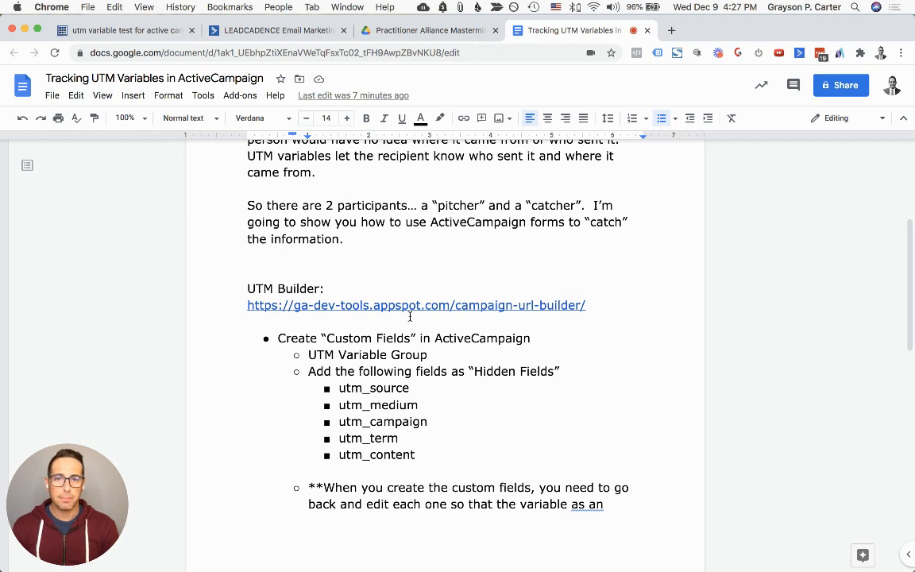
scroll("down", 3)
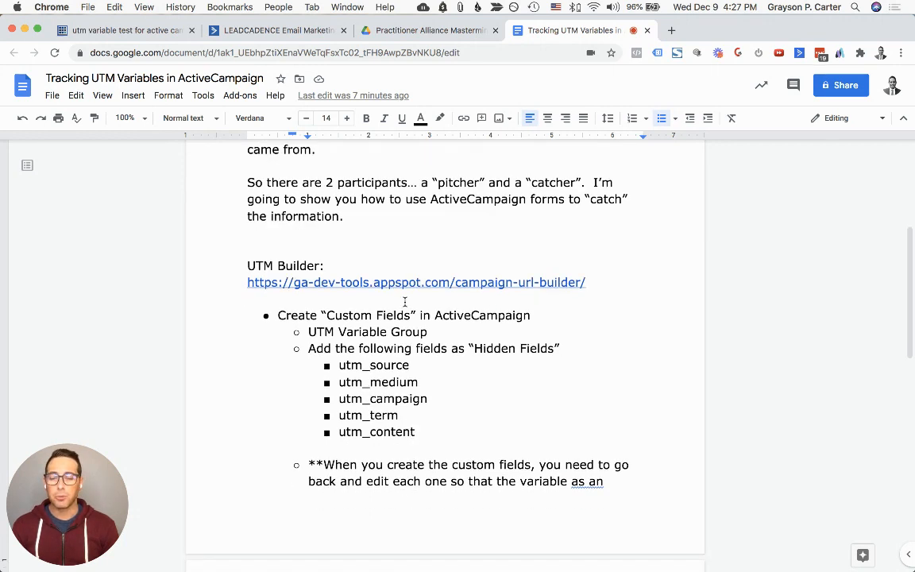
scroll("down", 3)
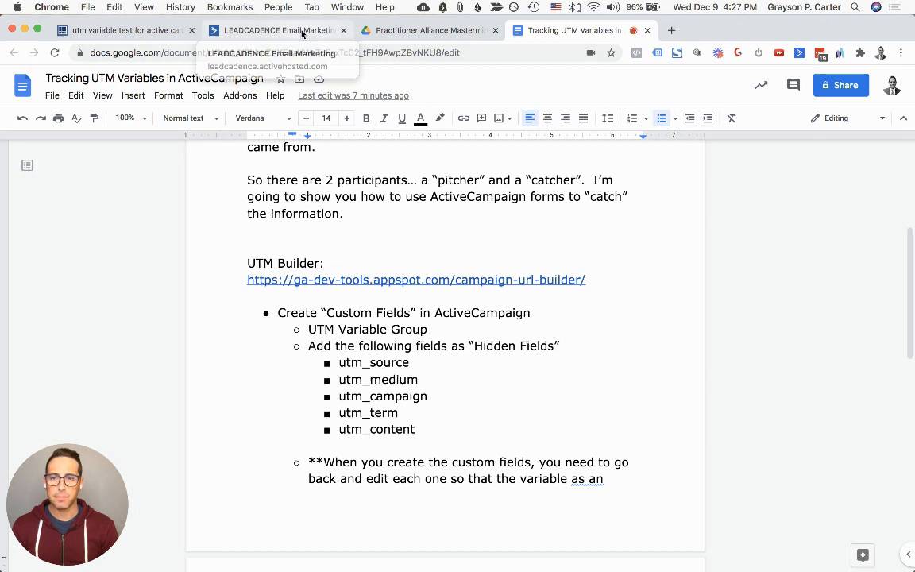
left_click(273, 30)
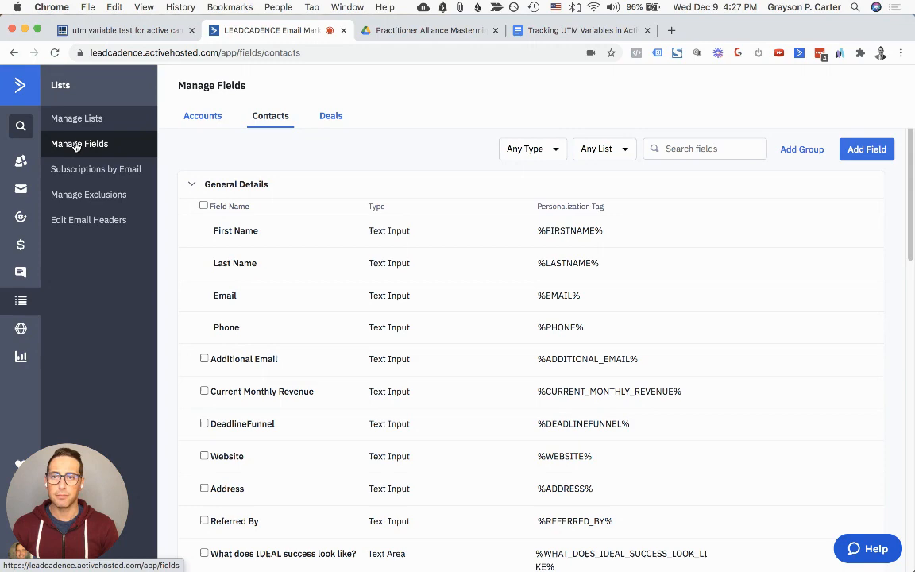
scroll("down", 3)
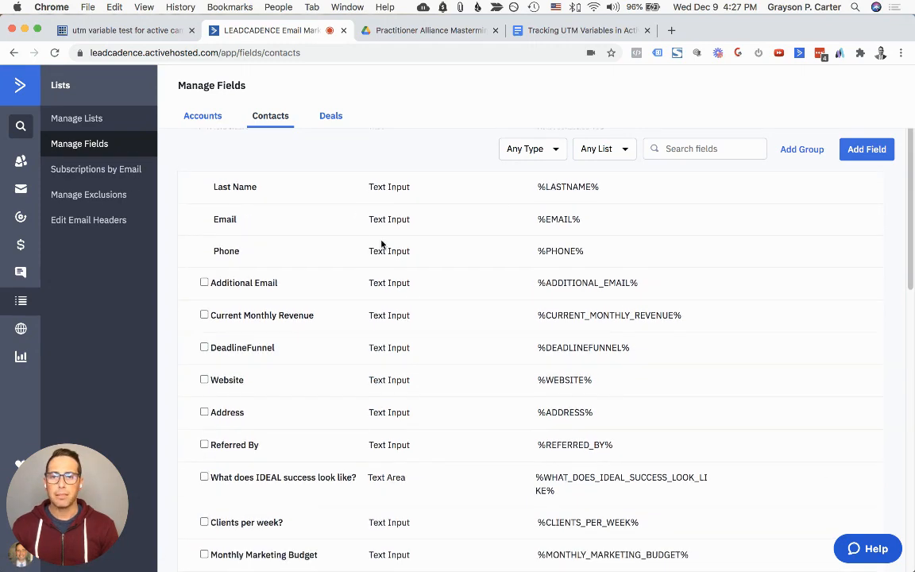
scroll("down", 3)
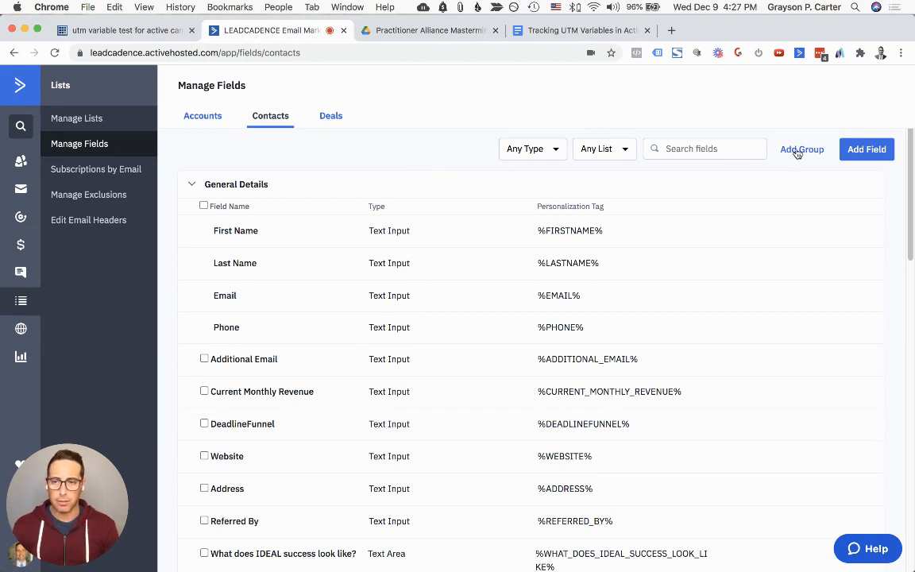
mouse_move(801, 153)
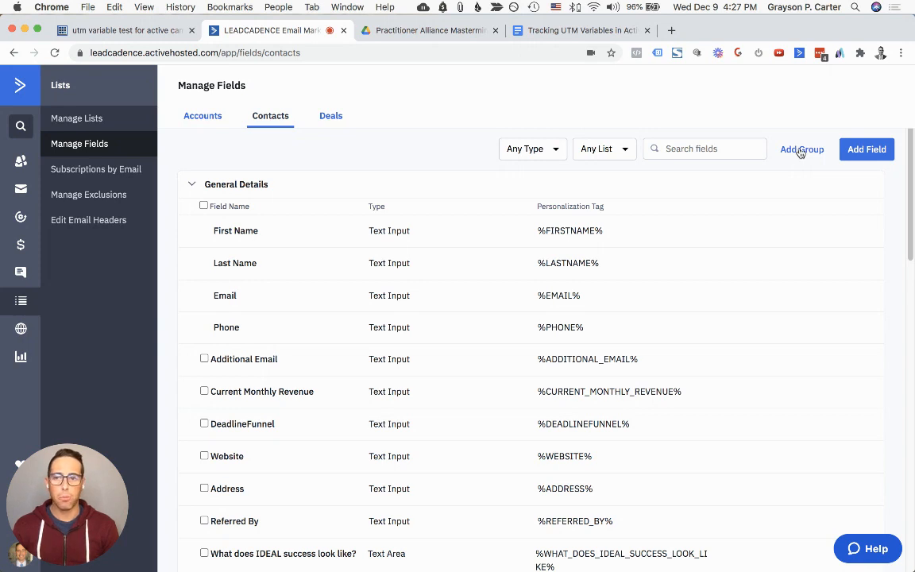
Add a new contact field group for the UTM variables
left_click(801, 150)
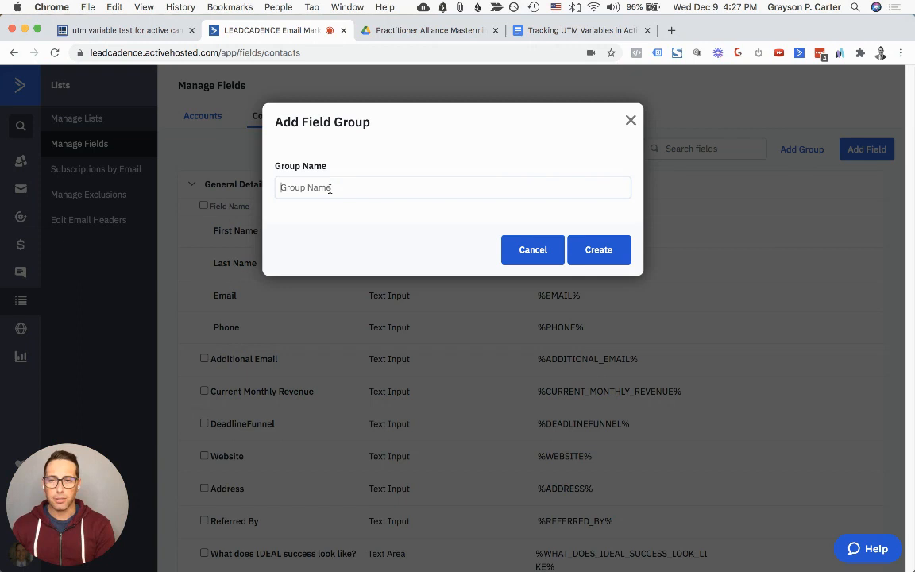
type("Optin UTM V")
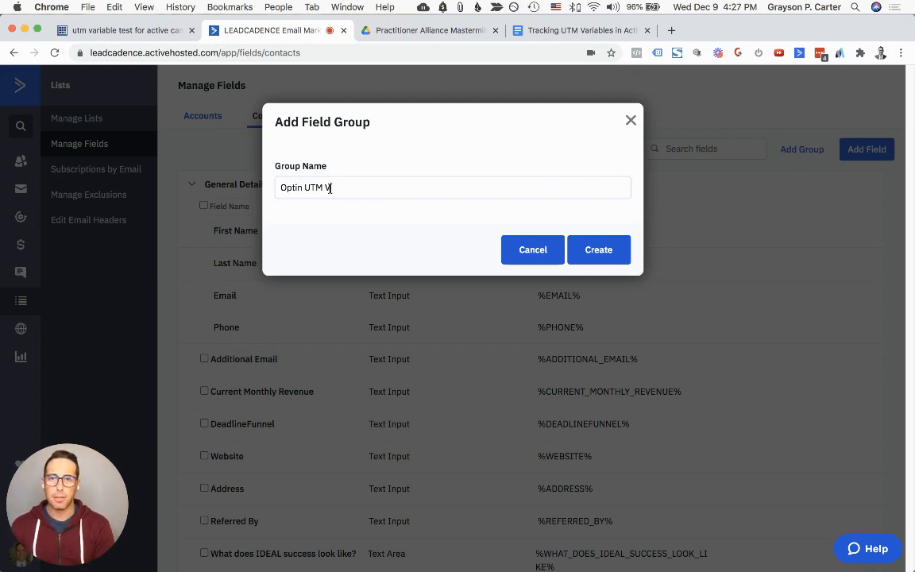
type("ariables")
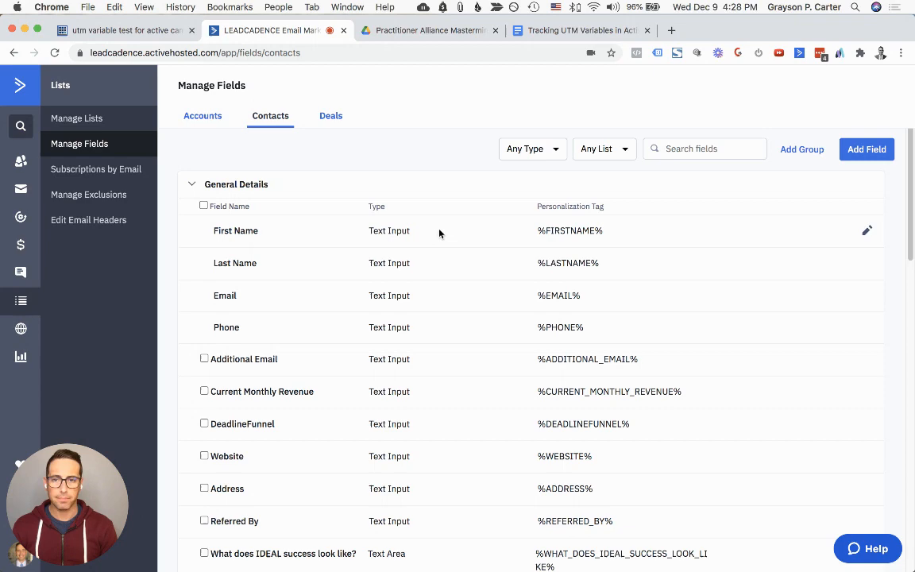
Start adding a custom contact field in the UTM Variables group, then return to the Google Docs notes
scroll("down", 3)
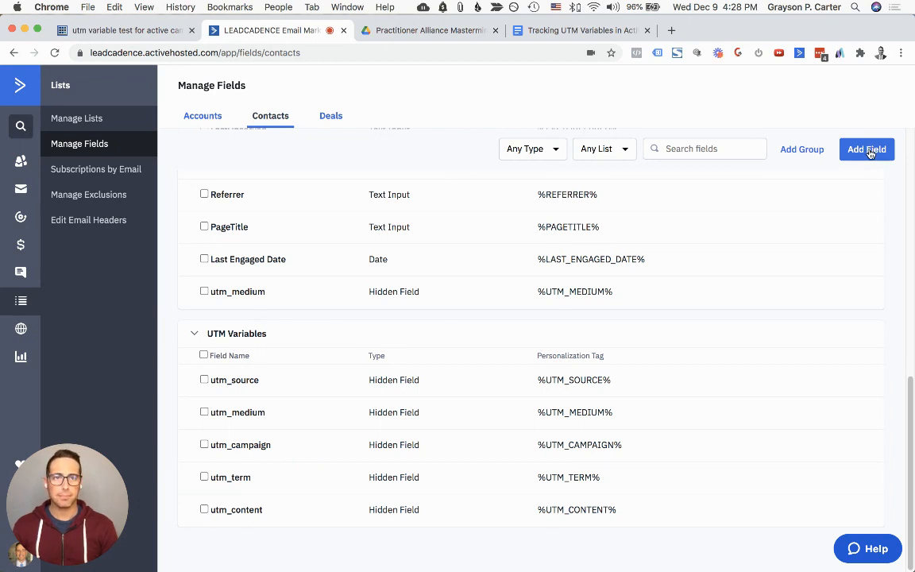
left_click(868, 149)
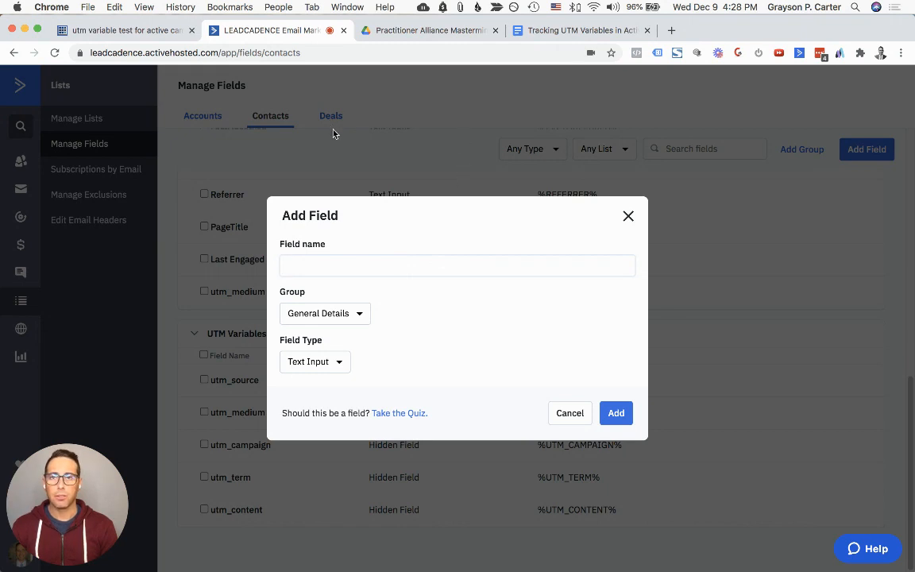
mouse_move(468, 122)
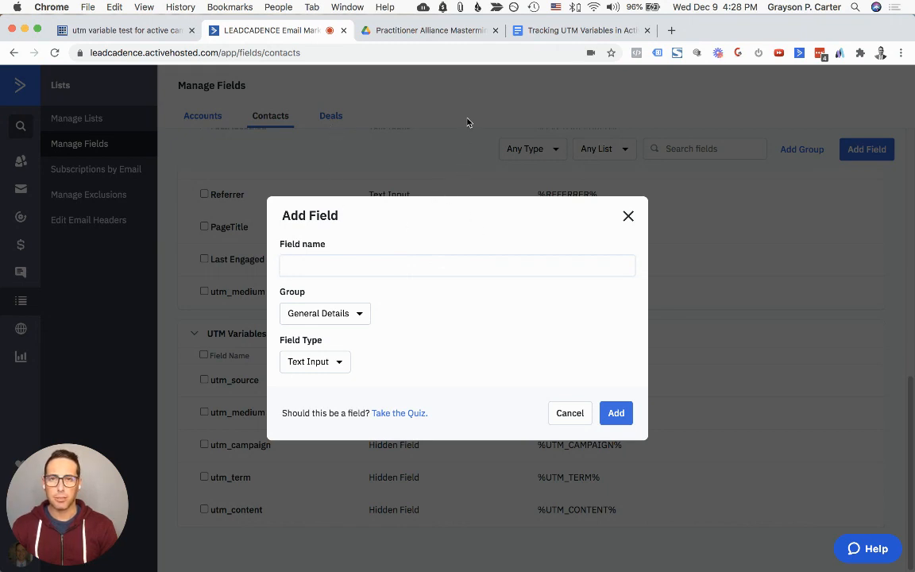
mouse_move(582, 30)
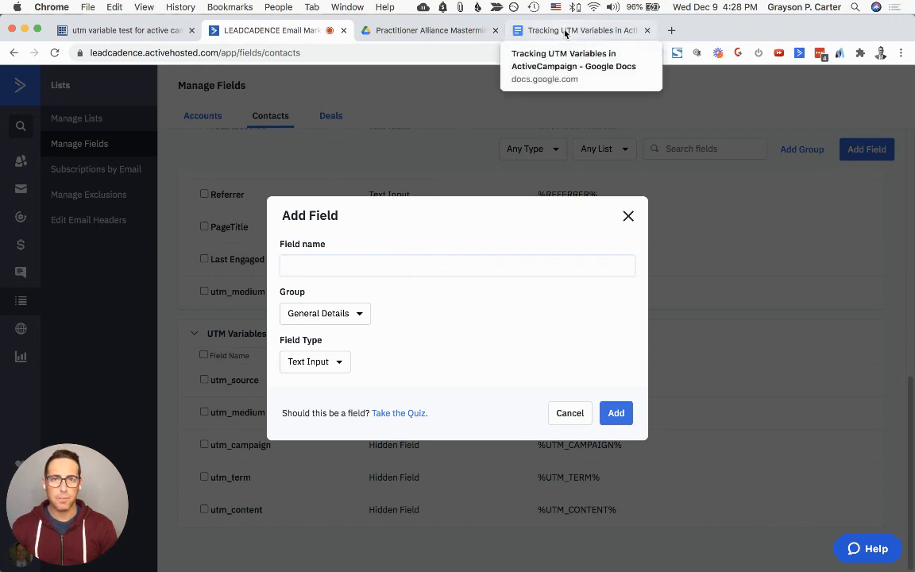
left_click(580, 30)
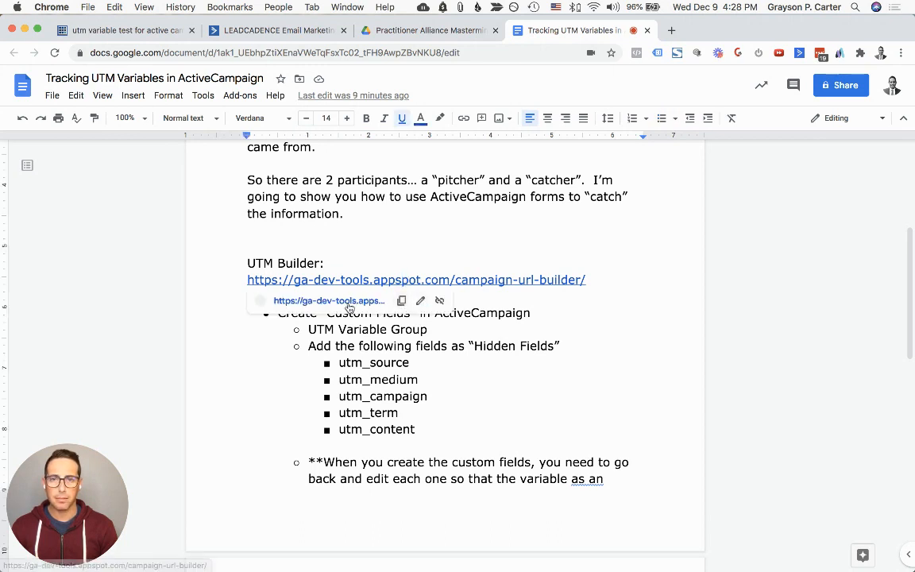
Open Google's Campaign URL Builder from the notes and scroll to its utm parameter table
left_click(416, 280)
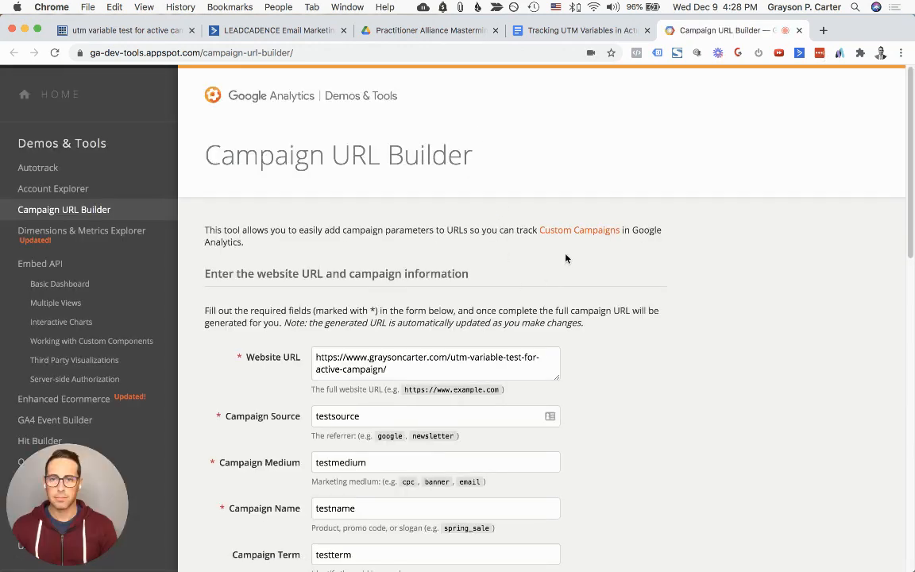
scroll("down", 3)
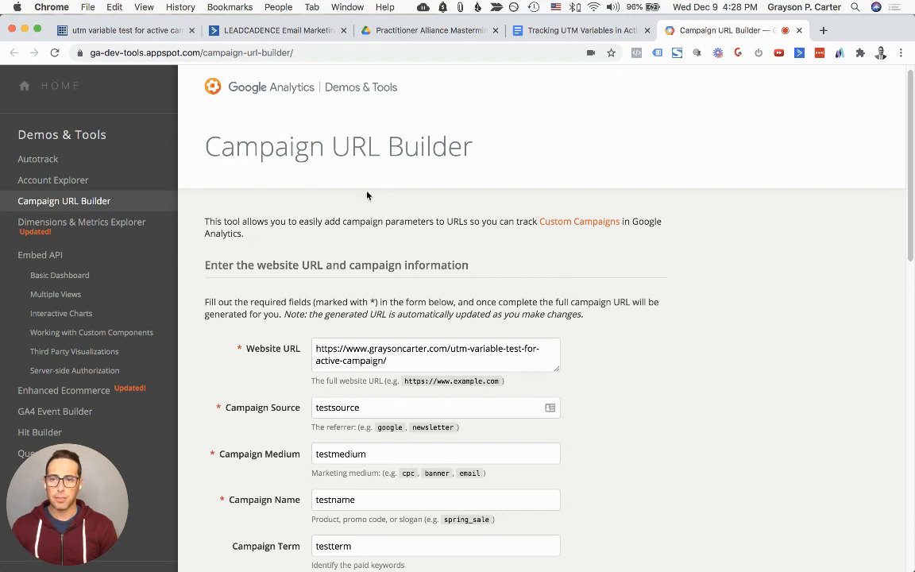
scroll("down", 3)
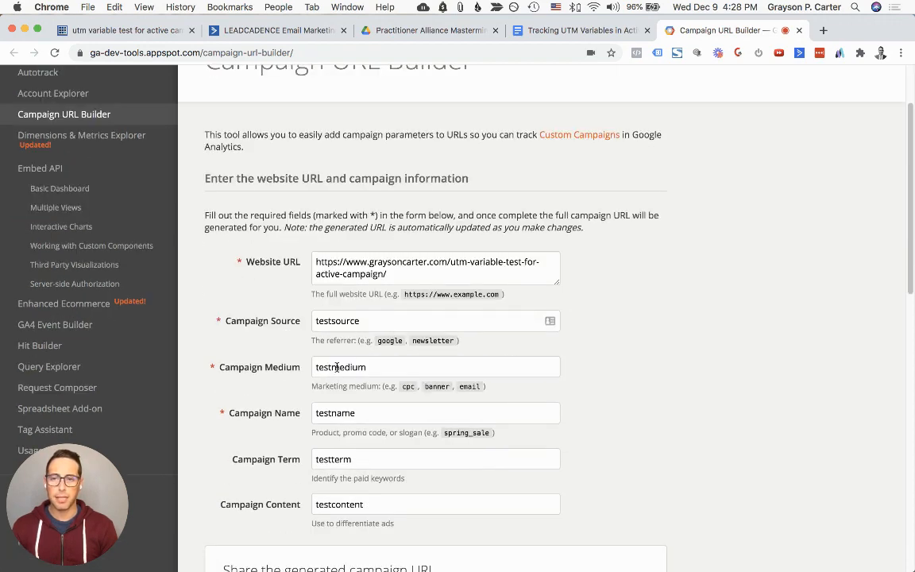
scroll("down", 3)
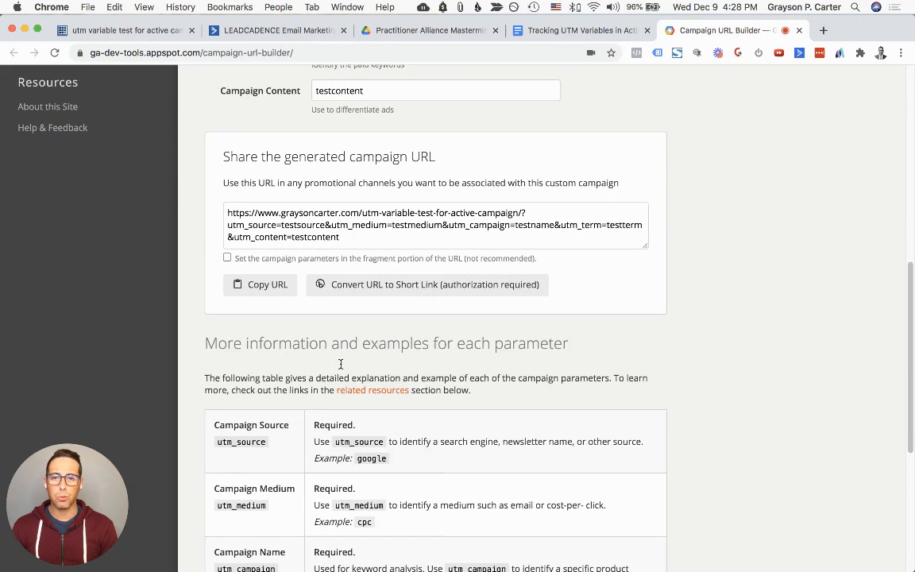
scroll("down", 3)
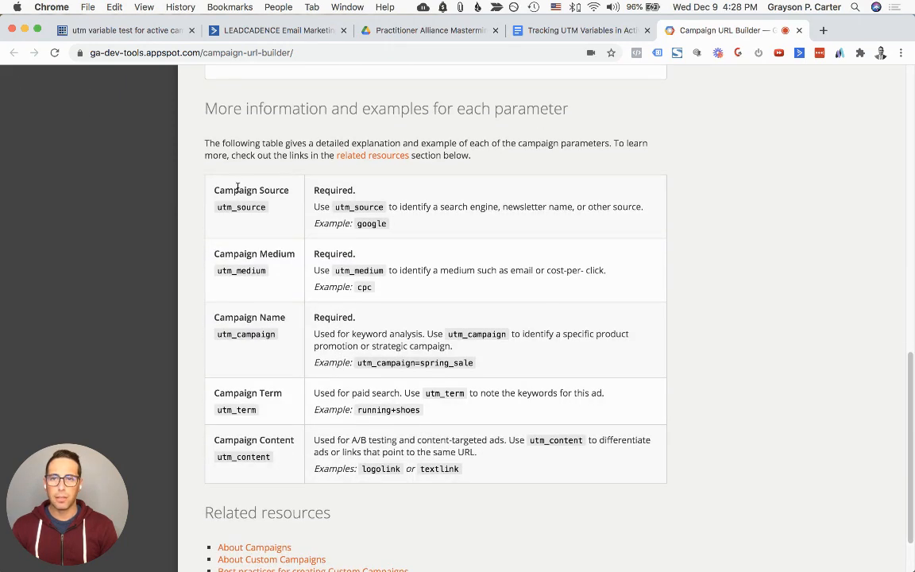
mouse_move(229, 200)
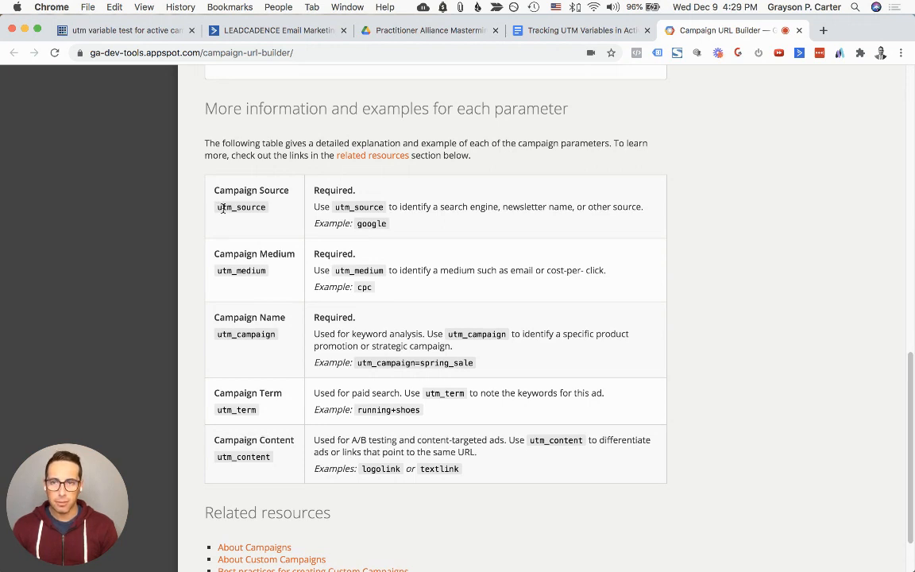
Select the utm_source parameter name in the table to copy it
double_click(242, 206)
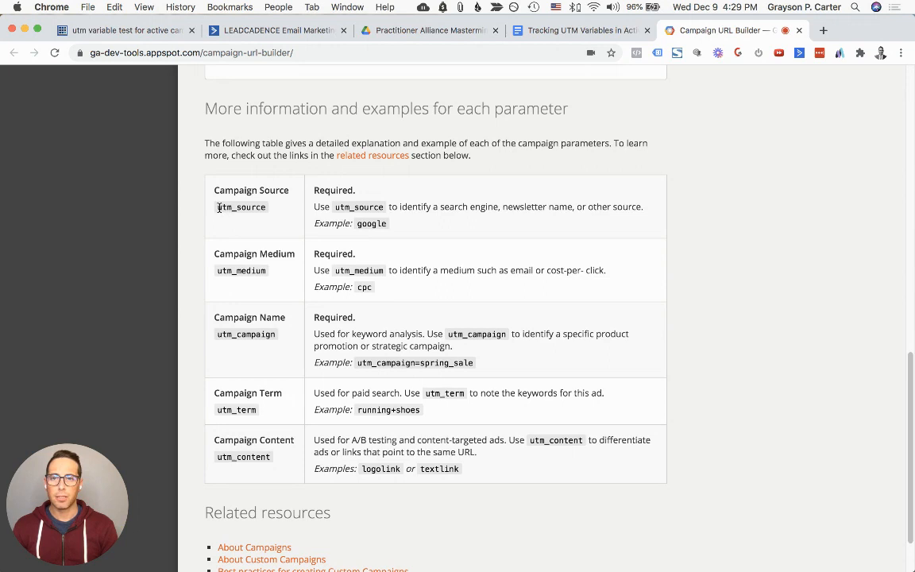
double_click(242, 206)
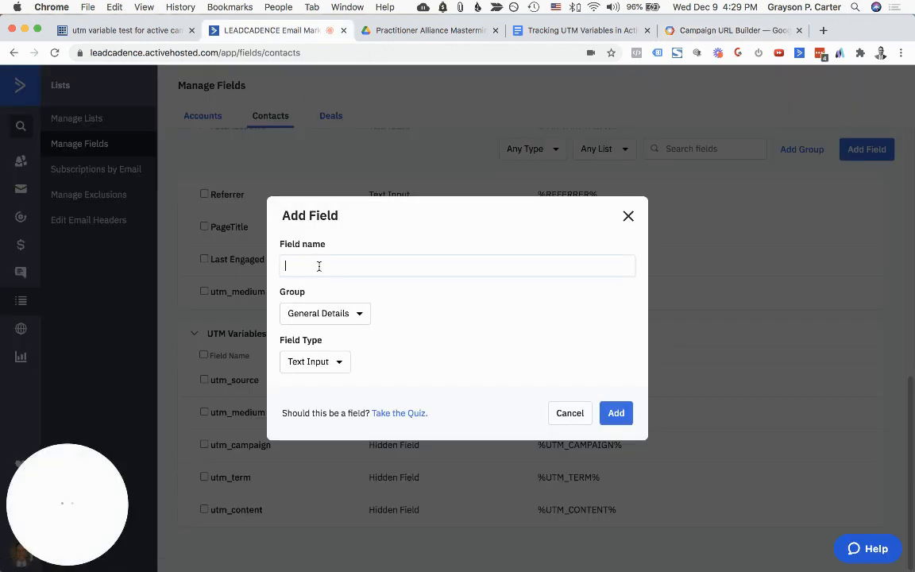
Name the new field utm_source and assign it to the UTM Variables group
left_click(617, 413)
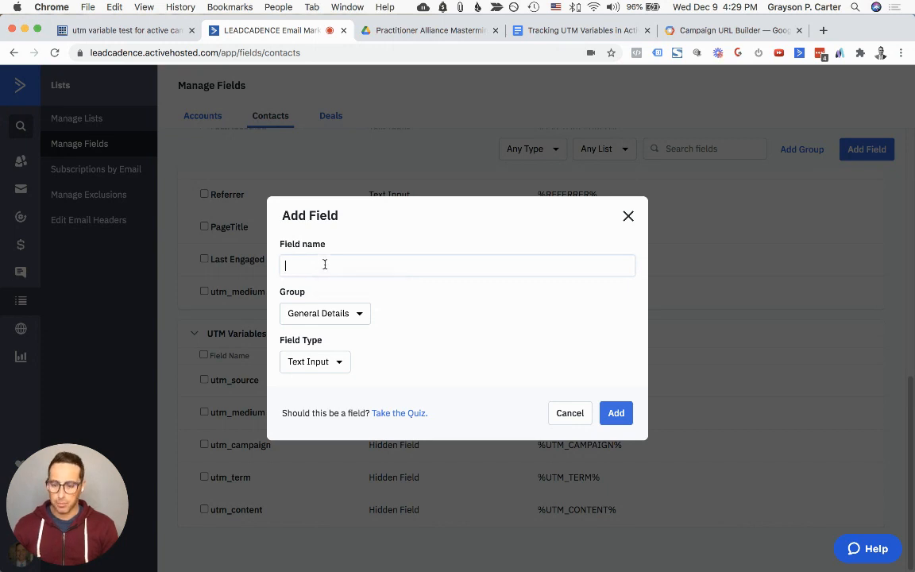
type("utm_source")
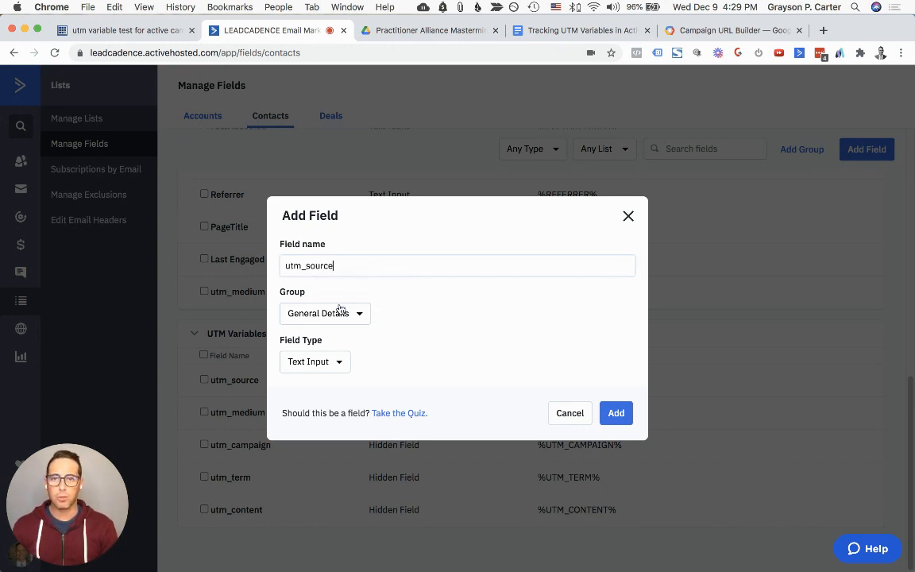
left_click(325, 312)
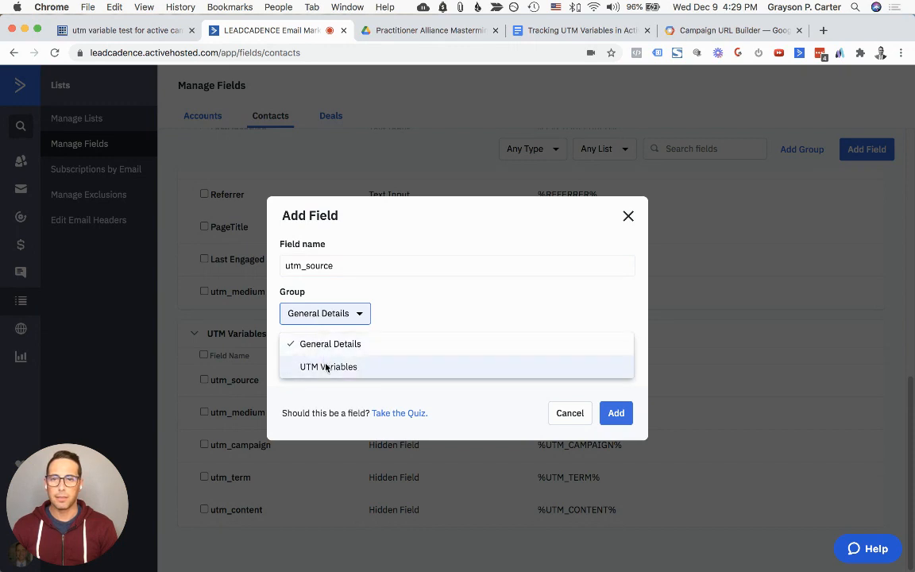
left_click(328, 365)
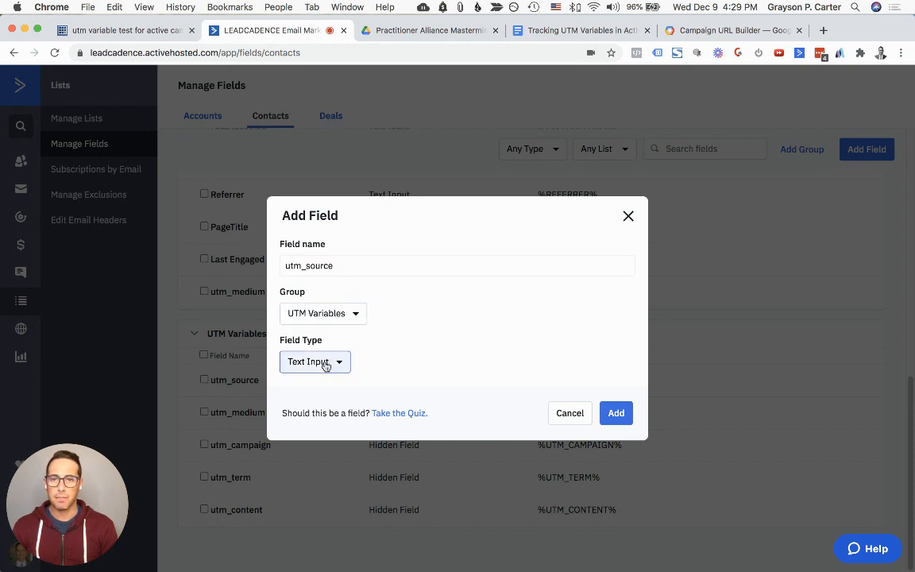
Make the field a Hidden Field, rename it utm_source2 and add it
left_click(315, 362)
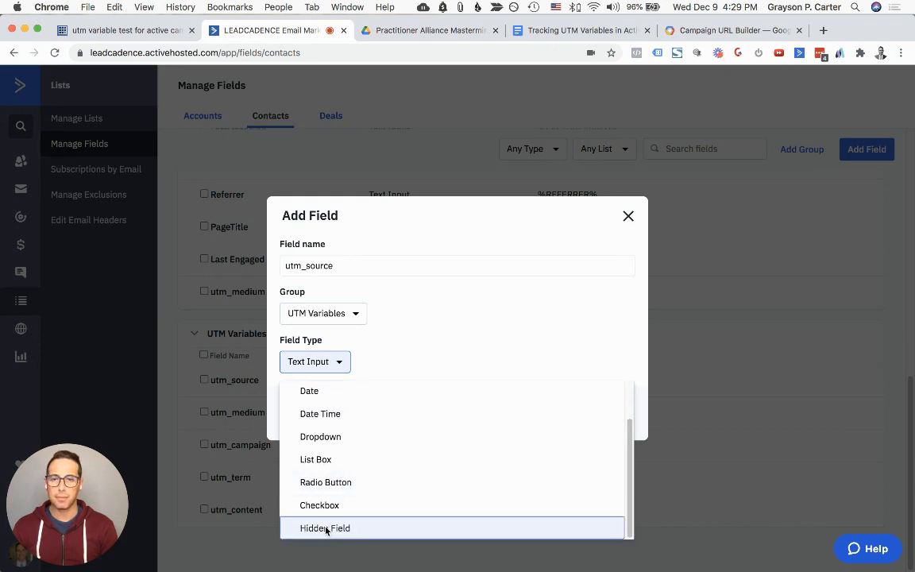
left_click(324, 527)
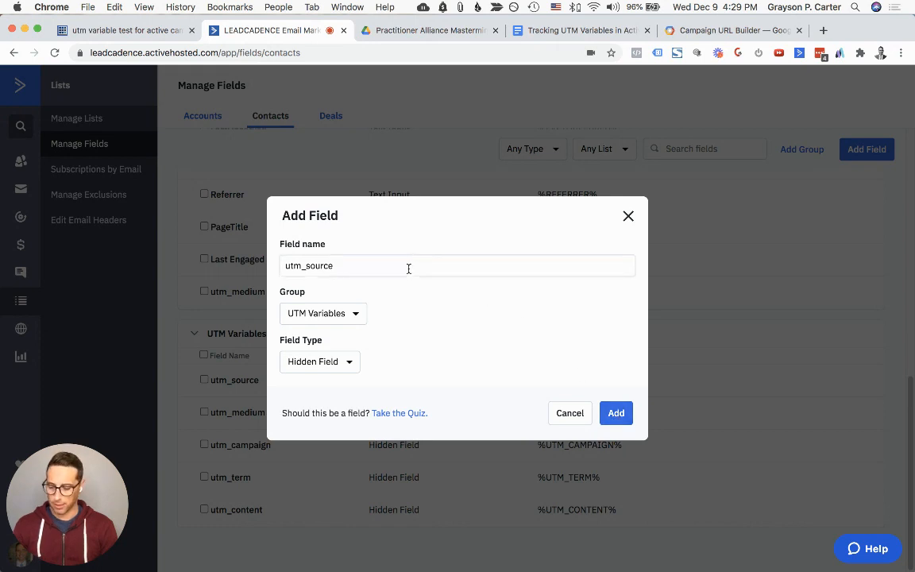
type("2")
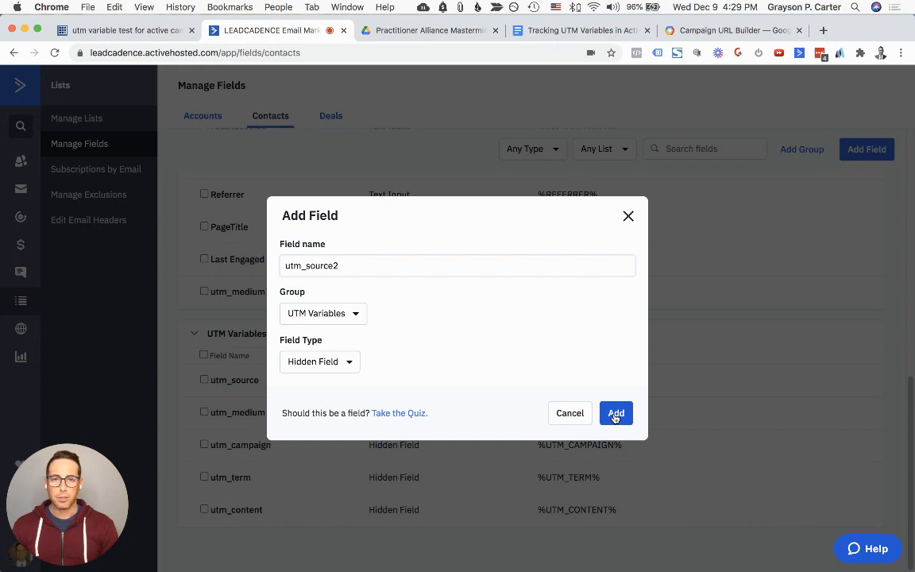
left_click(617, 413)
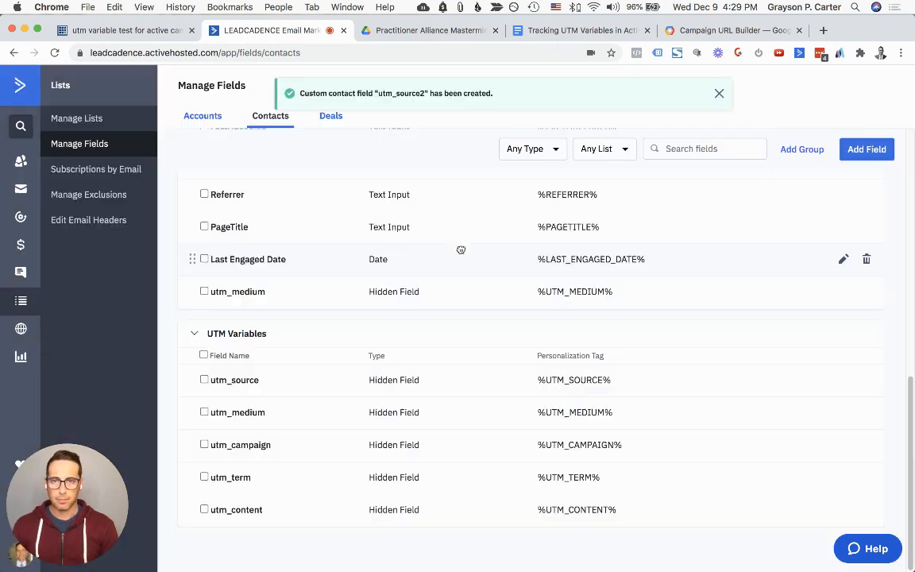
Edit the utm_source2 field so its personalization tag reads %UTM_SOURCE2% and save
scroll("down", 3)
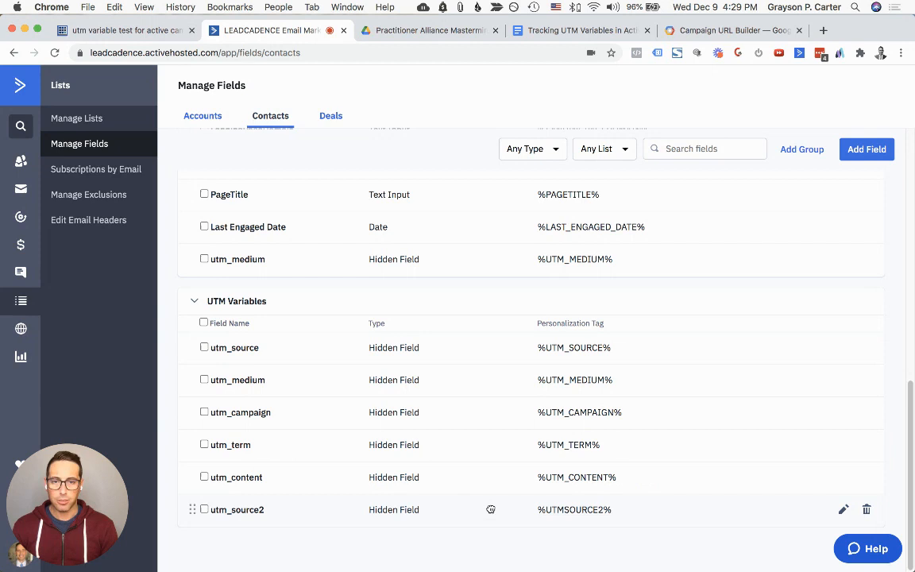
mouse_move(553, 515)
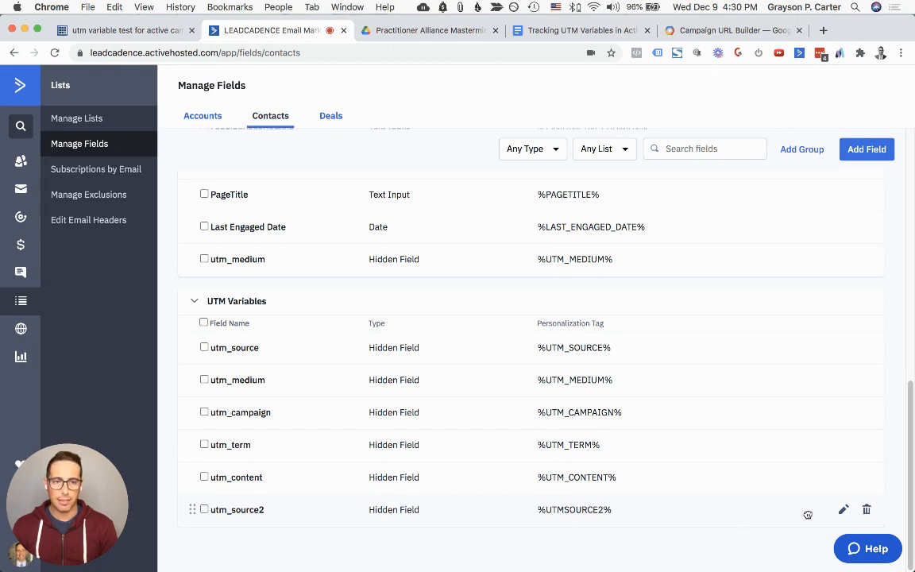
left_click(844, 508)
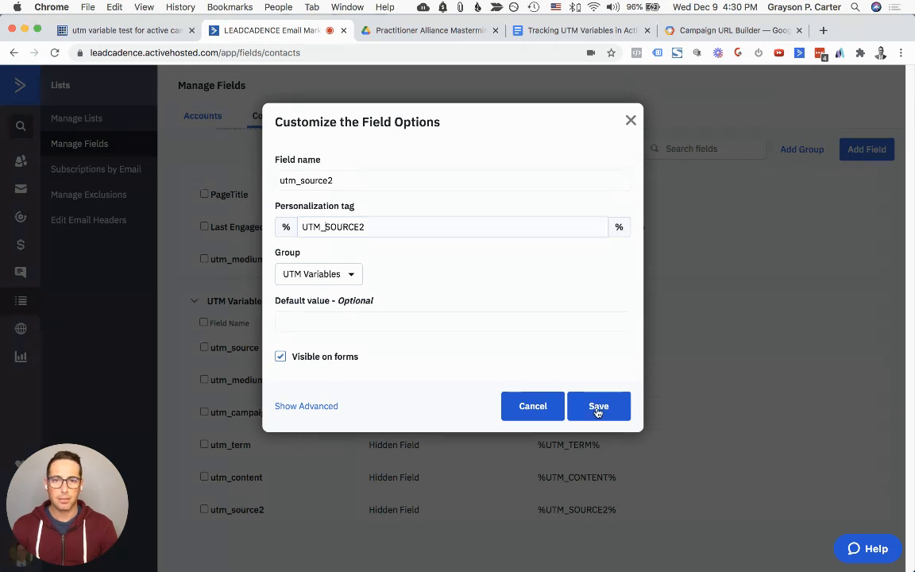
left_click(598, 407)
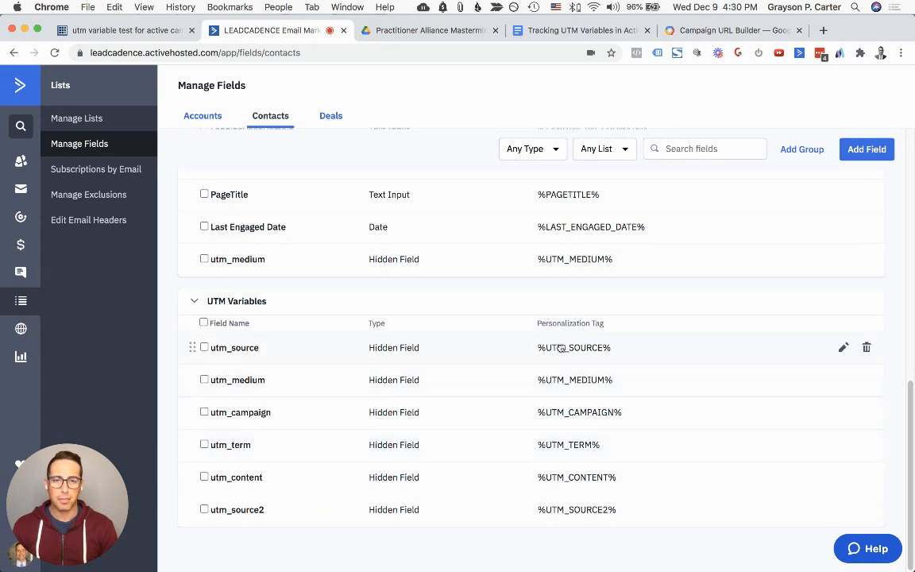
mouse_move(575, 380)
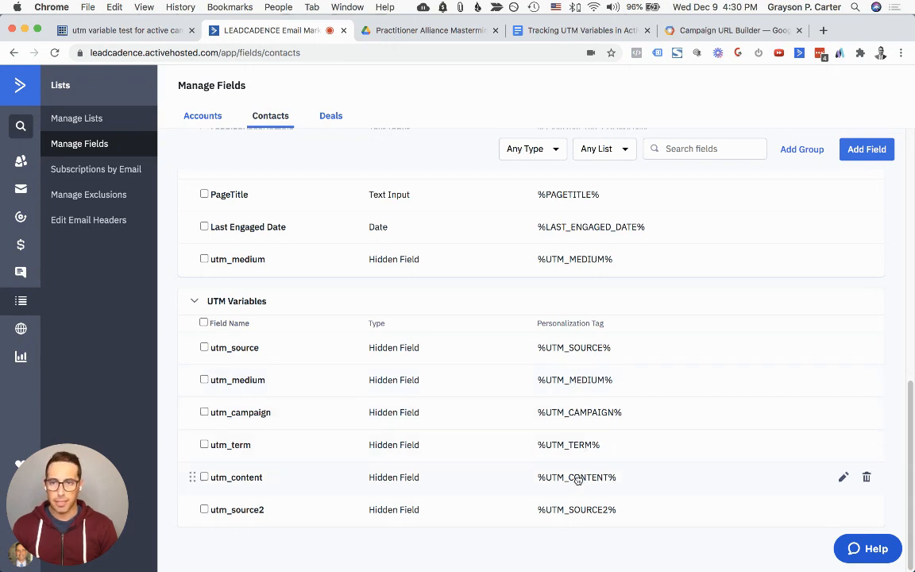
mouse_move(530, 287)
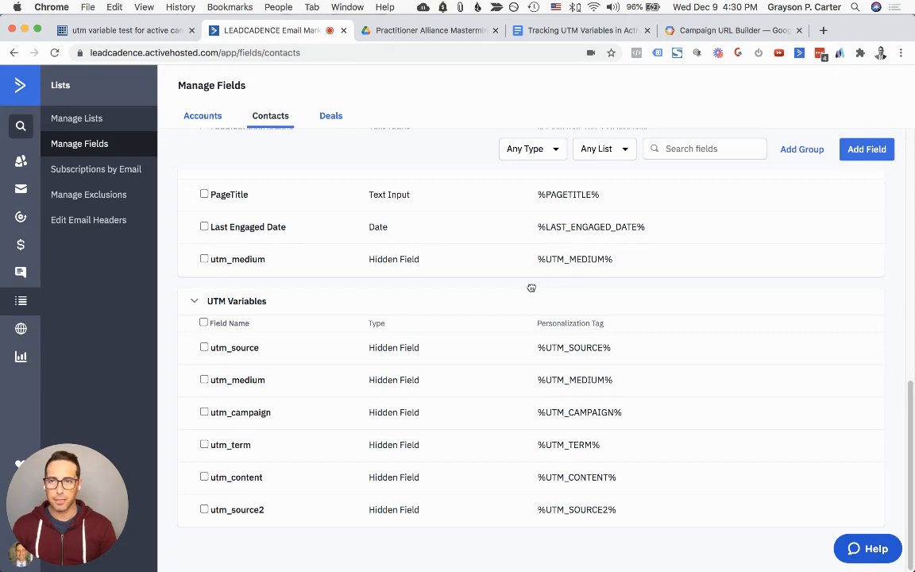
mouse_move(21, 189)
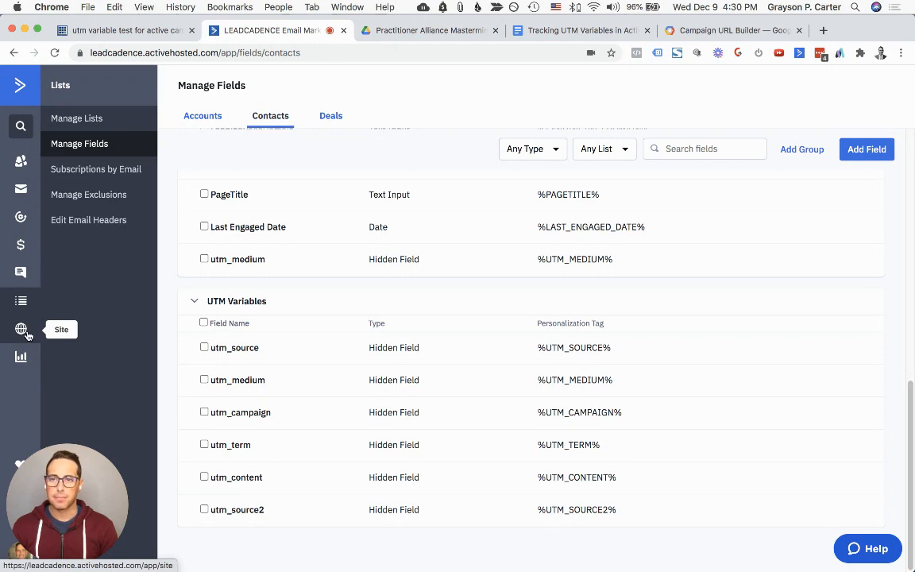
Go to Site > Forms and scroll to the UTM Variable Test form in the list
left_click(20, 329)
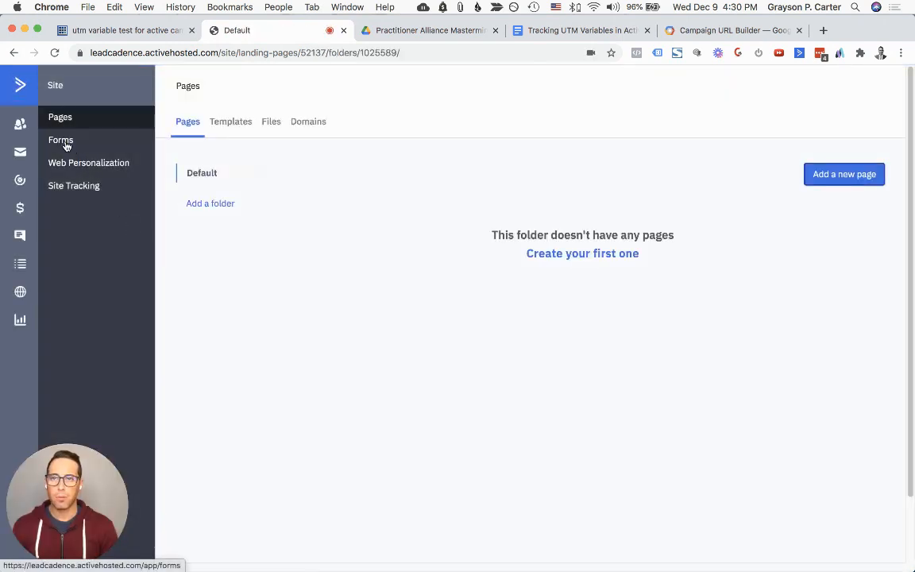
left_click(60, 139)
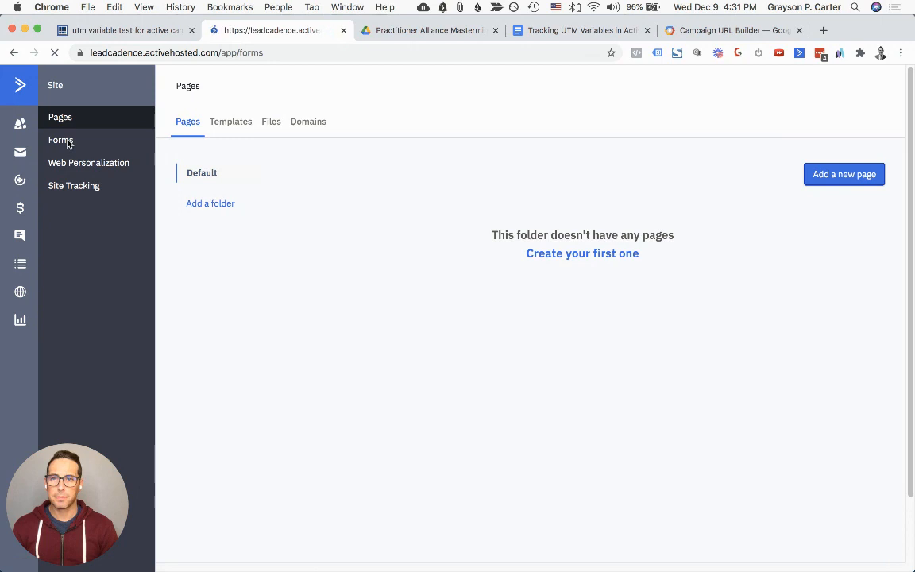
left_click(61, 140)
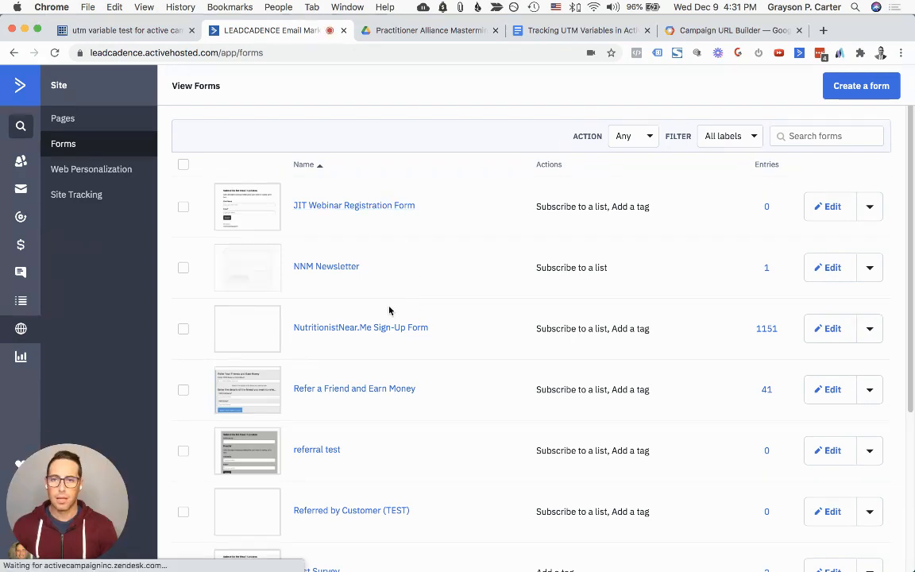
scroll("down", 3)
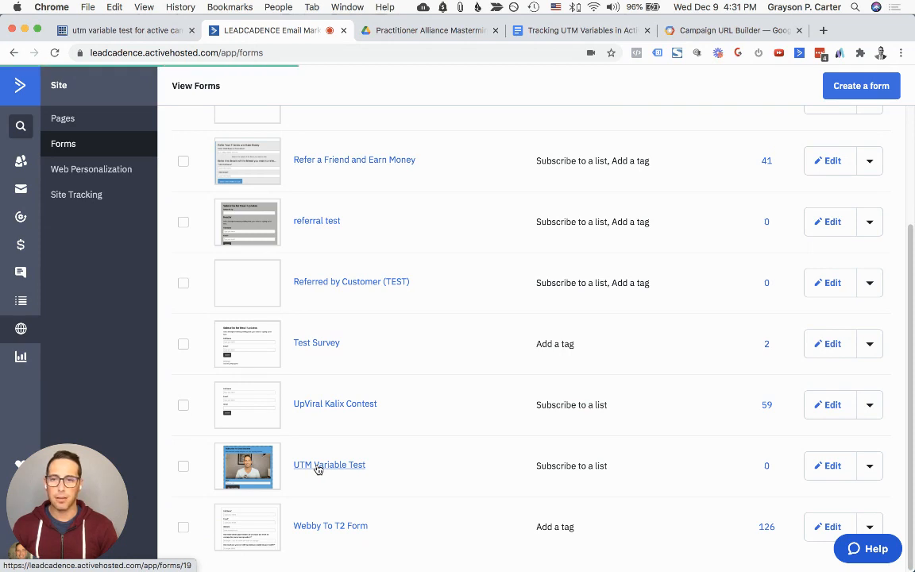
Open the UTM Variable Test form in the form builder and scroll to its hidden fields
left_click(329, 464)
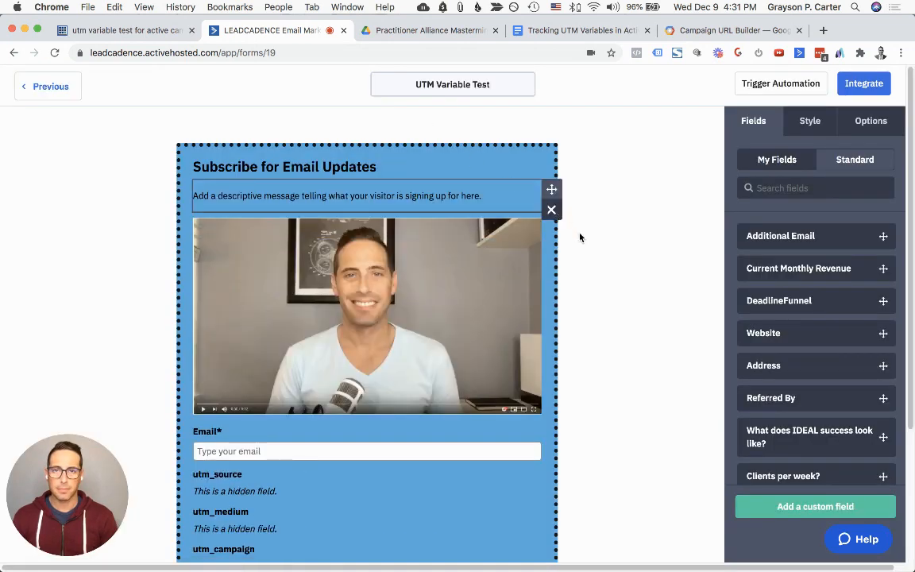
scroll("down", 3)
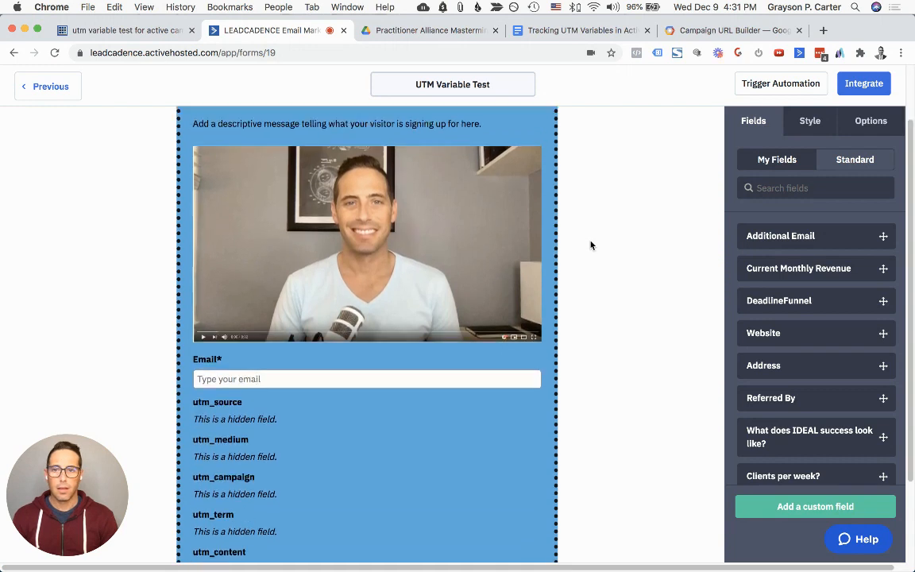
scroll("down", 3)
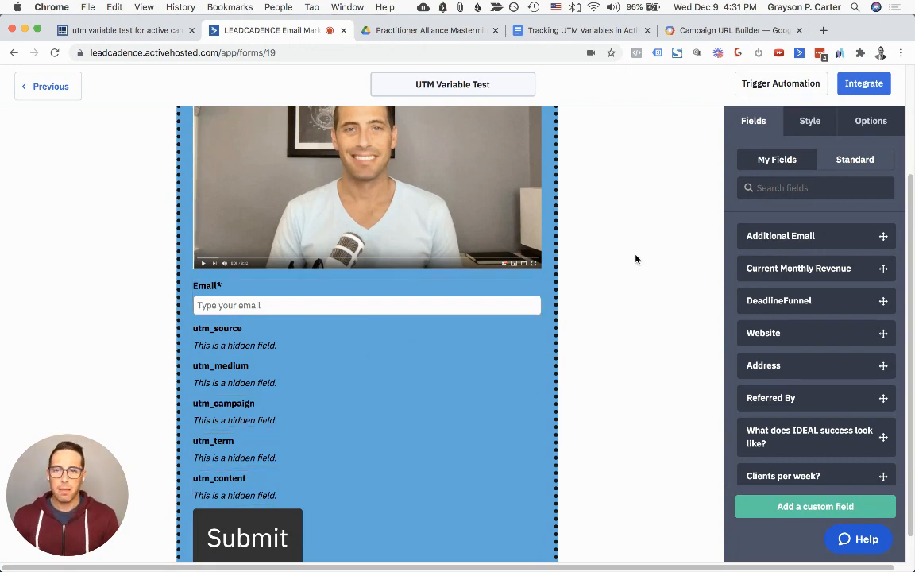
mouse_move(628, 279)
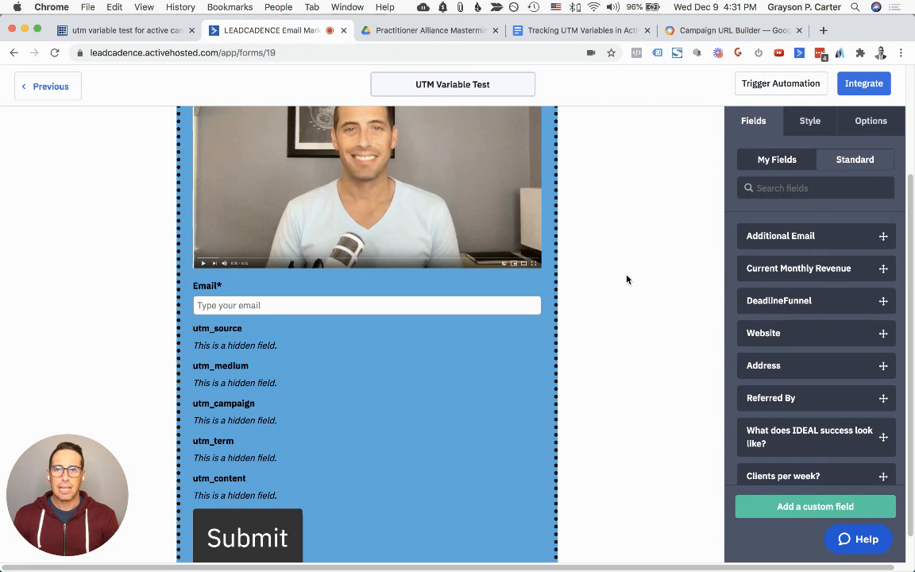
mouse_move(632, 280)
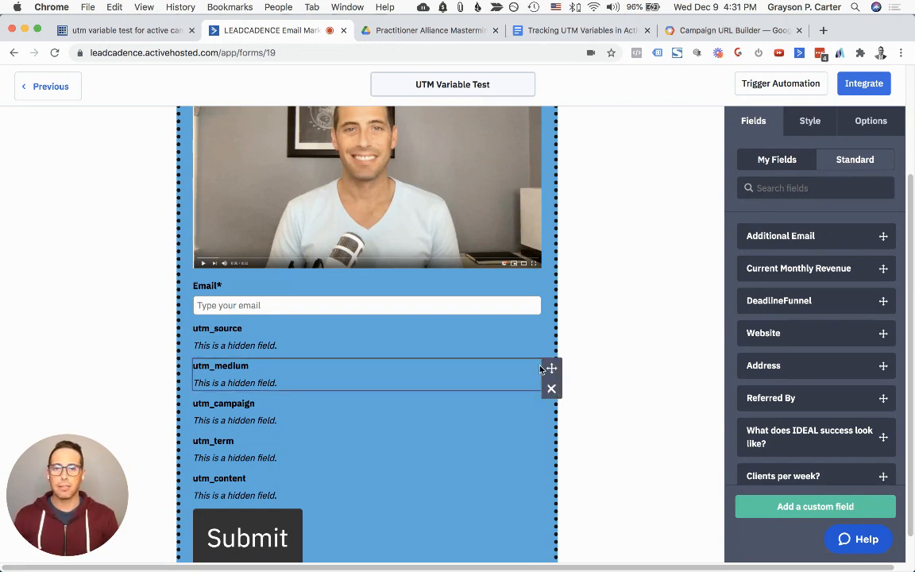
mouse_move(373, 336)
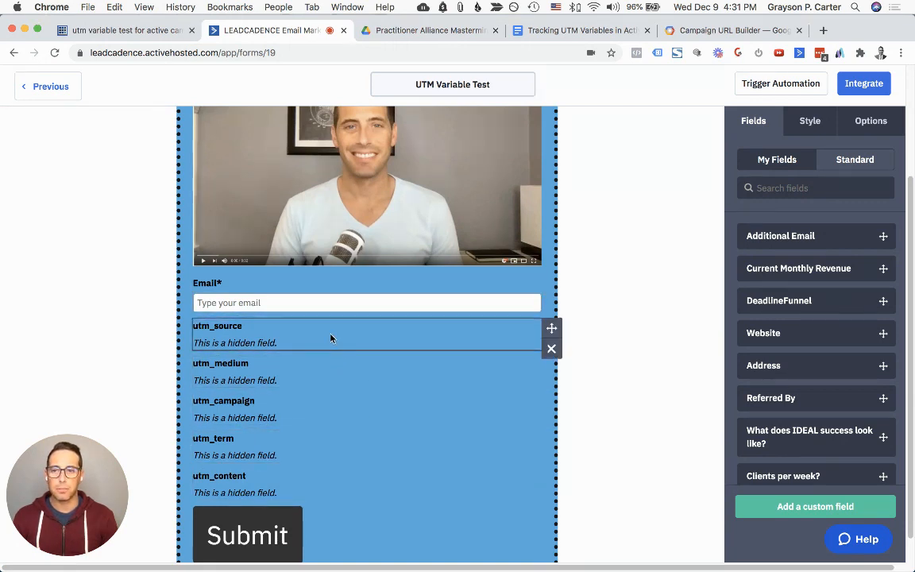
mouse_move(496, 357)
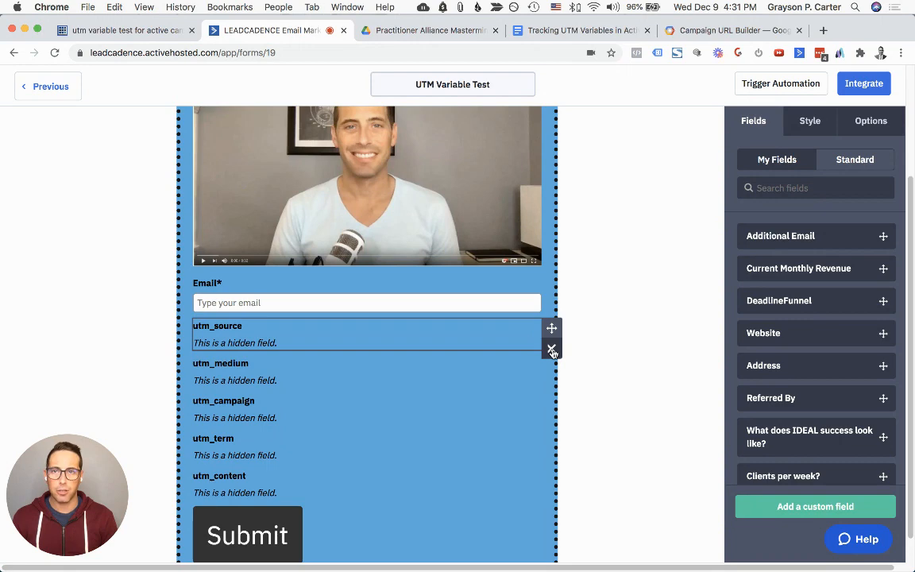
Remove the hidden utm_source and utm_medium fields, confirming each deletion
left_click(551, 350)
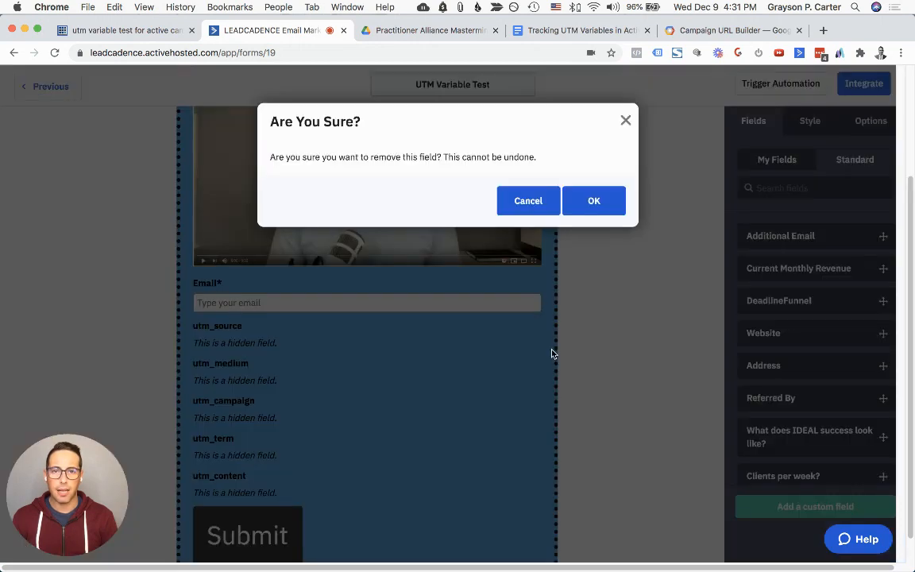
left_click(594, 200)
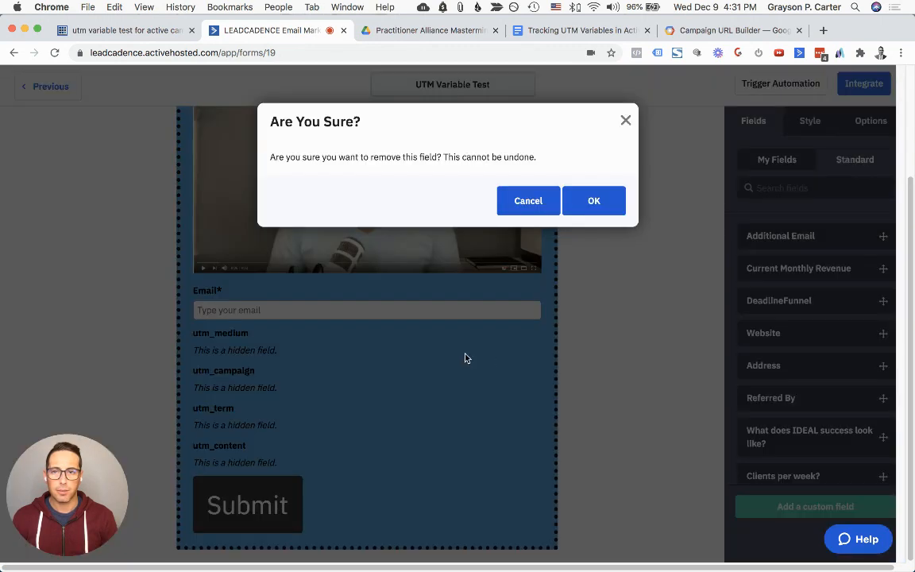
left_click(594, 200)
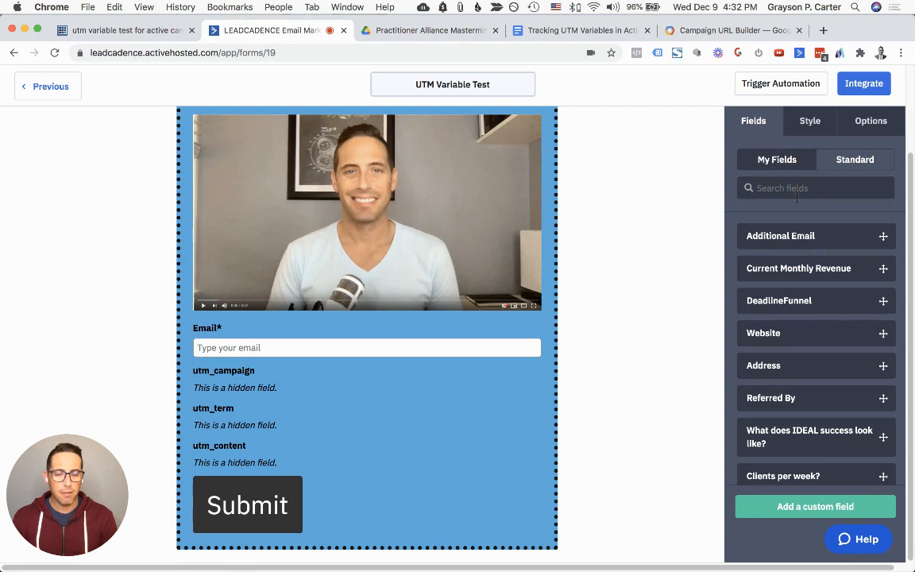
Drag the custom utm_source and utm_medium fields from My Fields onto the form below Email as hidden fields
scroll("down", 3)
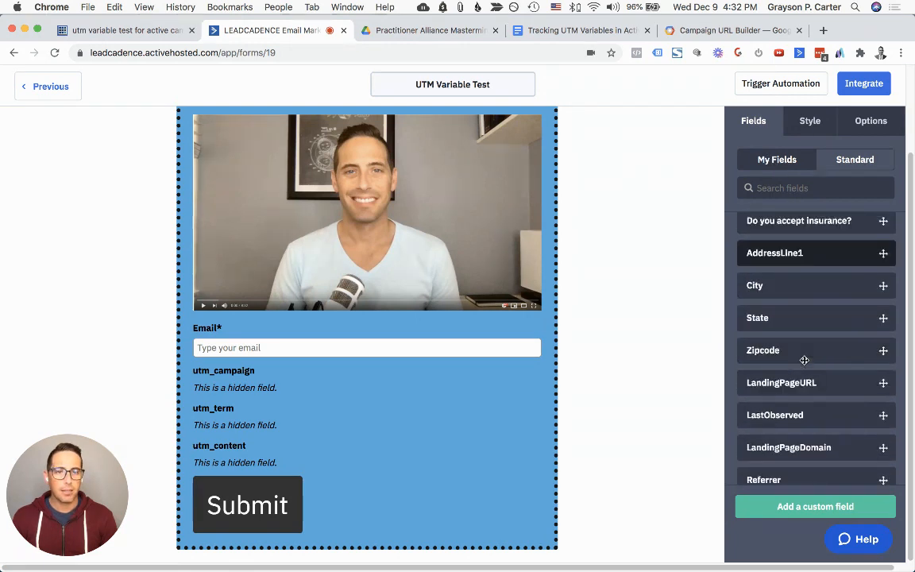
scroll("down", 3)
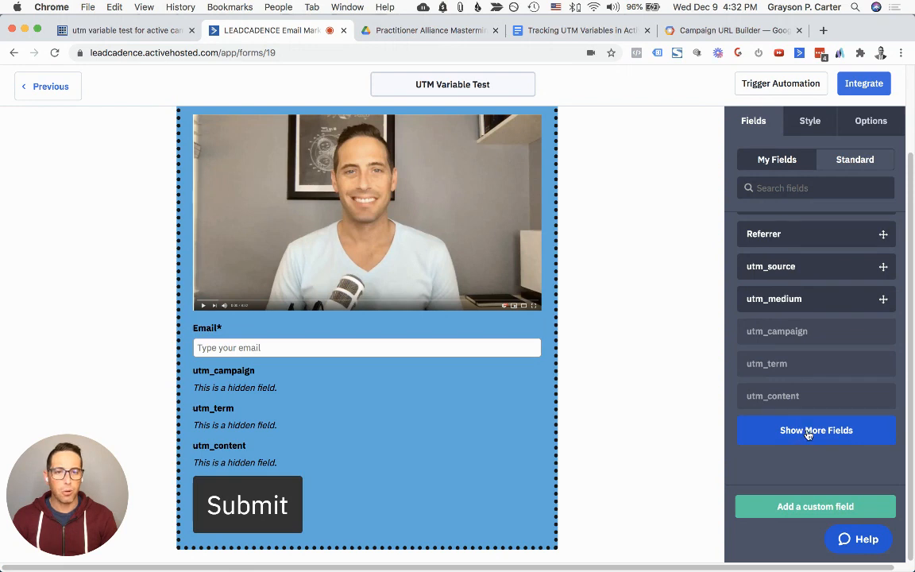
left_click(817, 429)
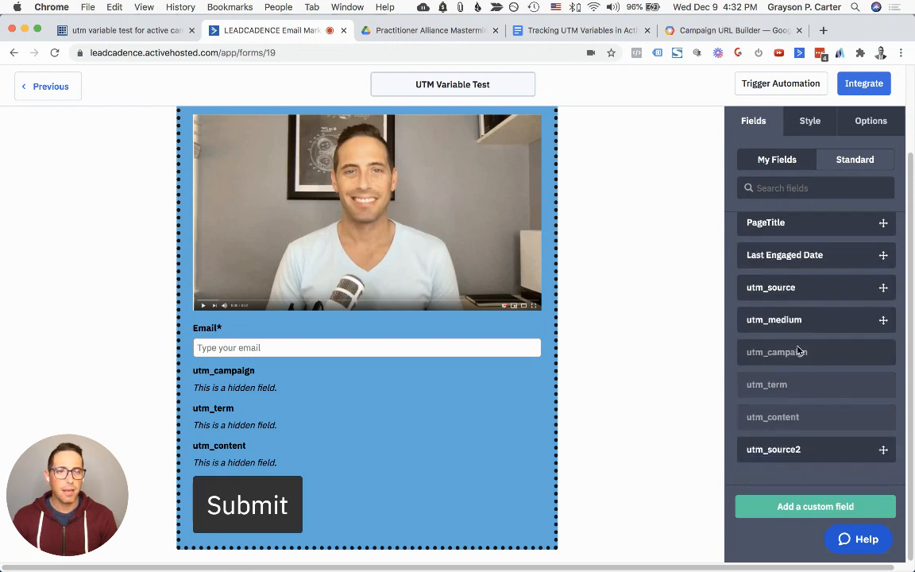
scroll("down", 3)
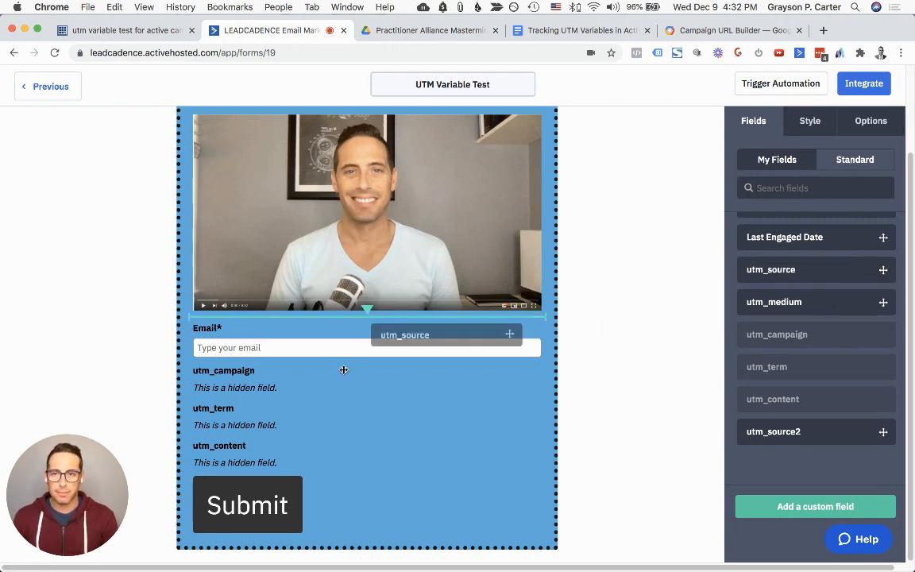
left_click_drag(445, 333, 278, 362)
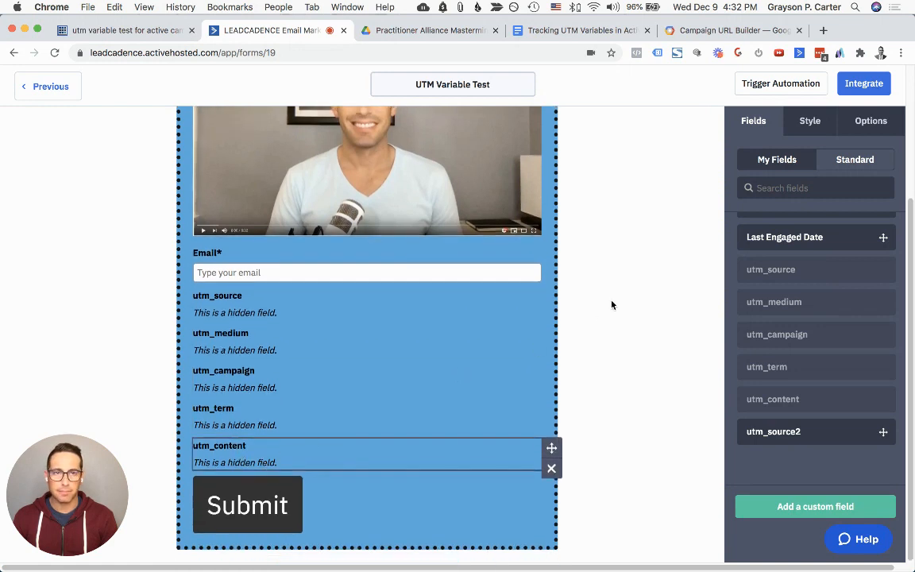
mouse_move(582, 289)
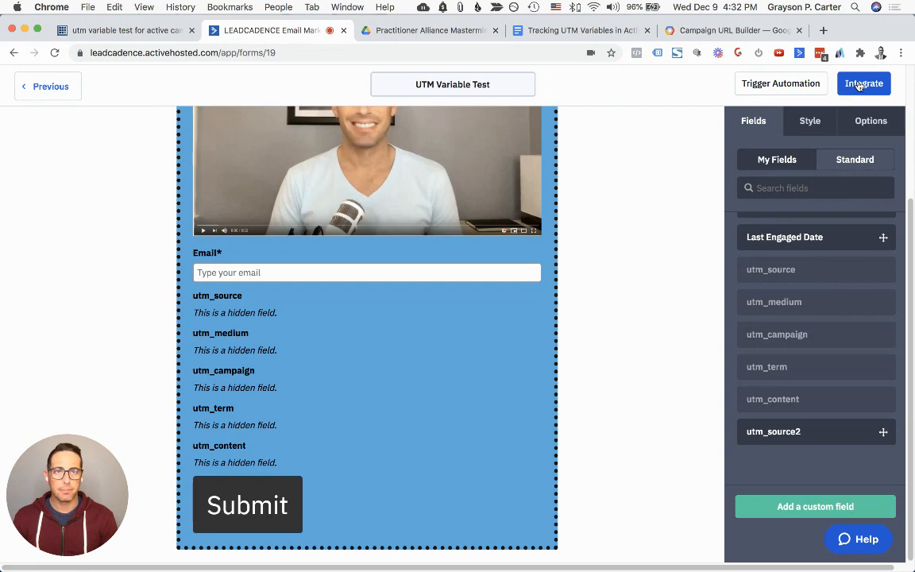
Copy the form's Simple Embed code from Integrate, then save and exit to the forms list
left_click(865, 83)
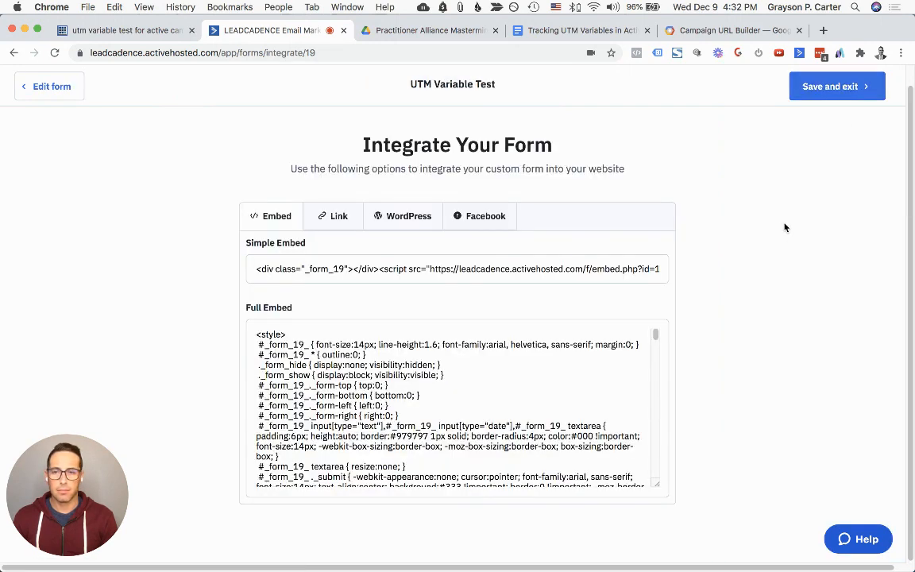
mouse_move(664, 254)
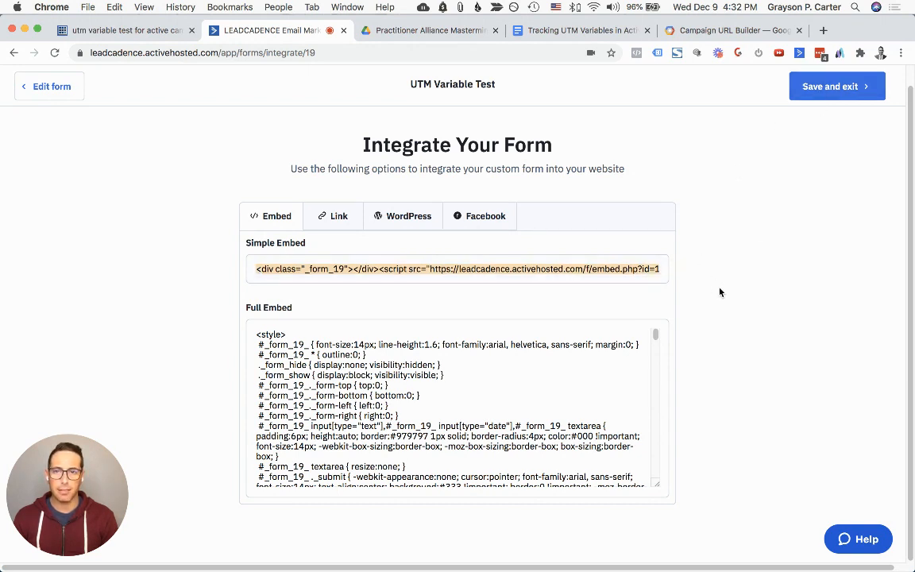
left_click(458, 269)
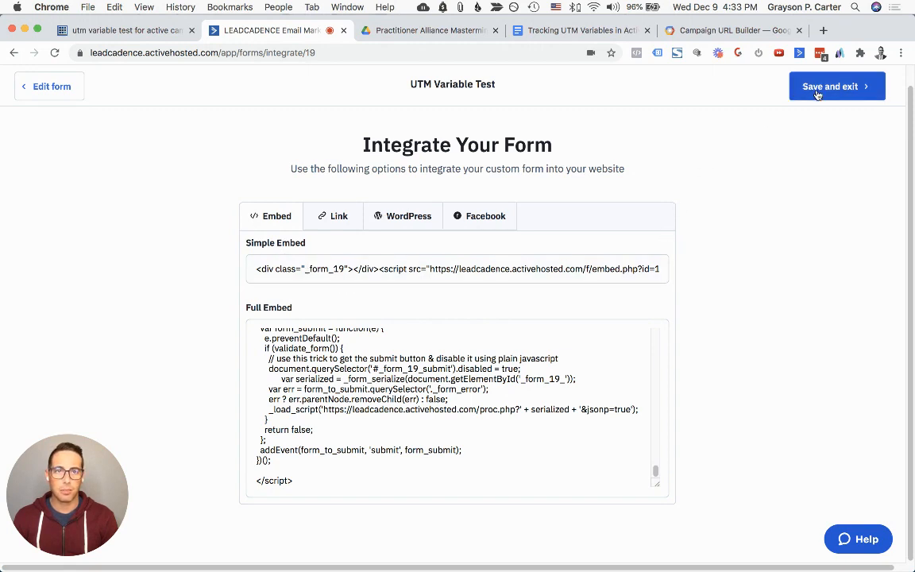
left_click(458, 268)
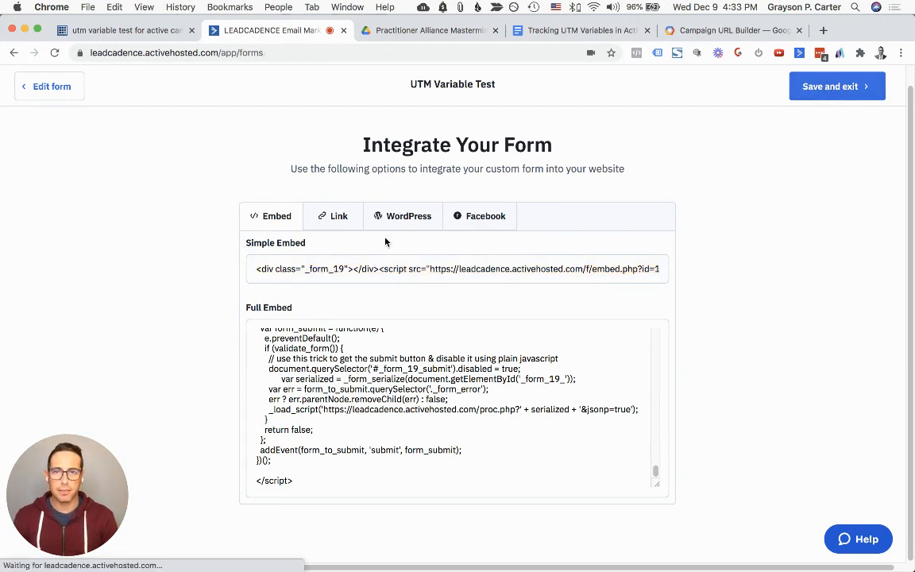
left_click(48, 86)
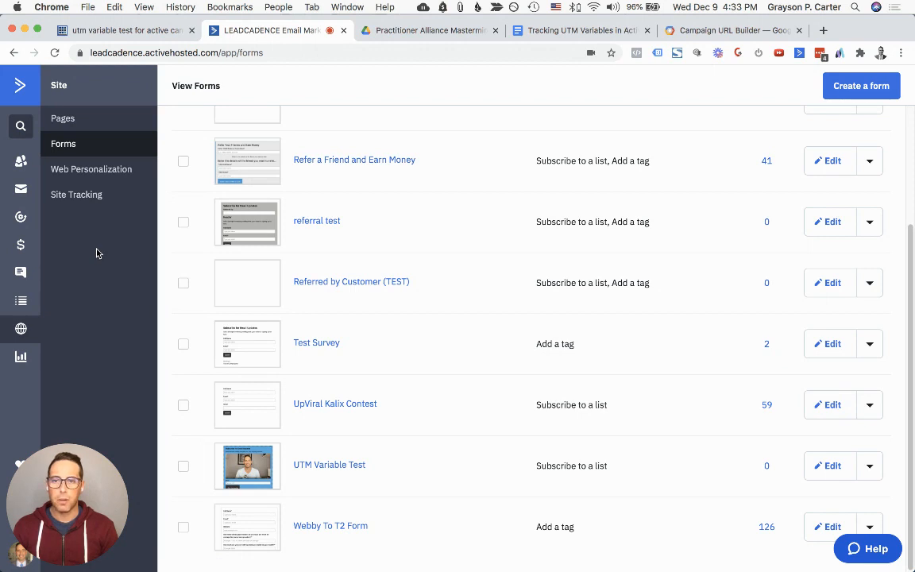
mouse_move(124, 251)
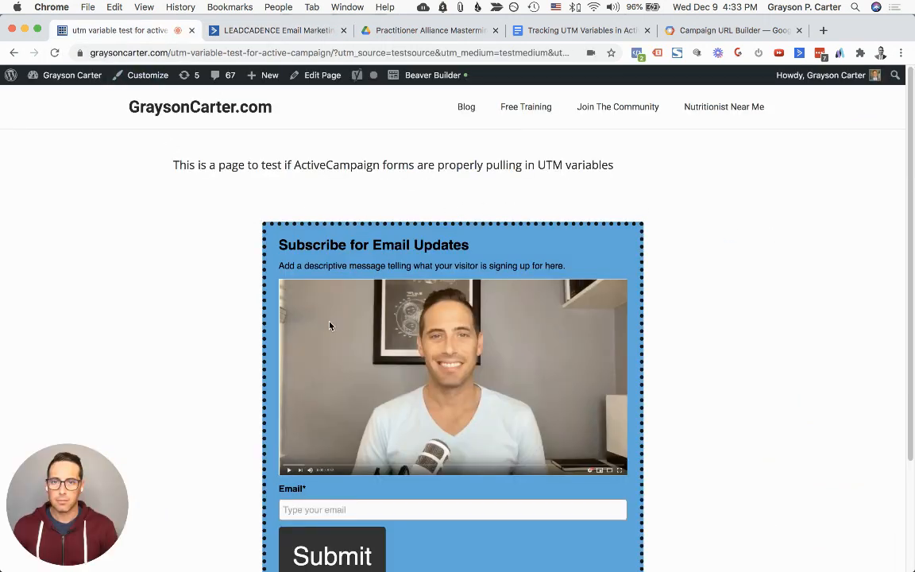
View the graysoncarter.com test page, copy its plain URL, then switch to the Campaign URL Builder
scroll("down", 3)
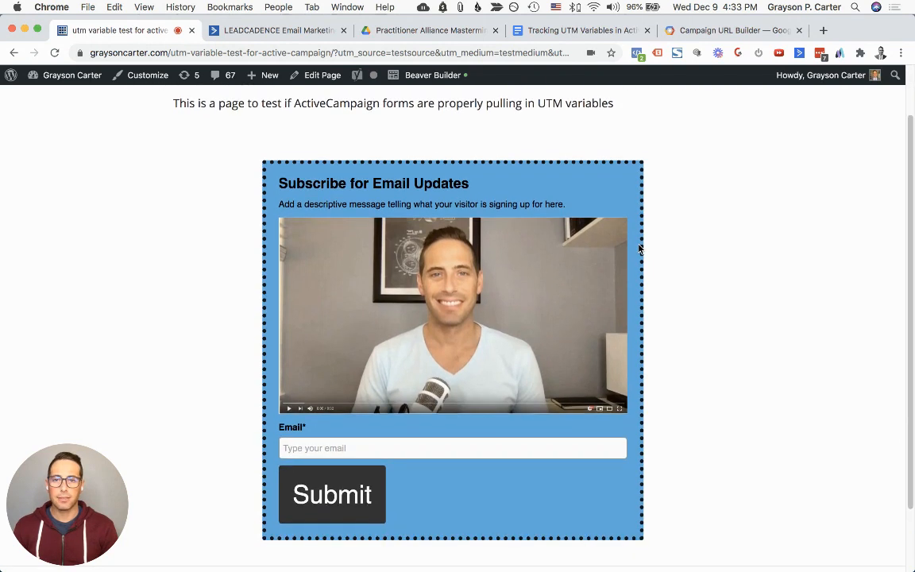
scroll("down", 3)
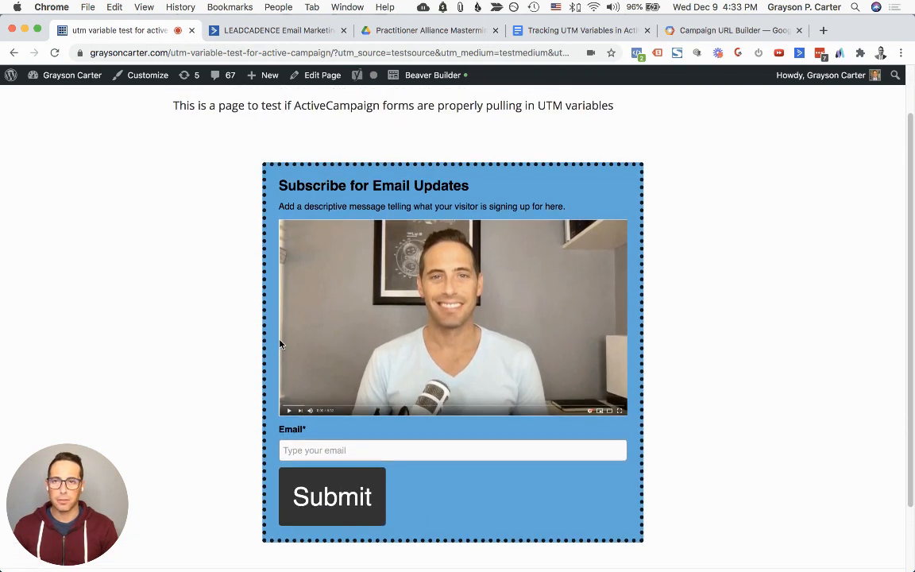
mouse_move(191, 267)
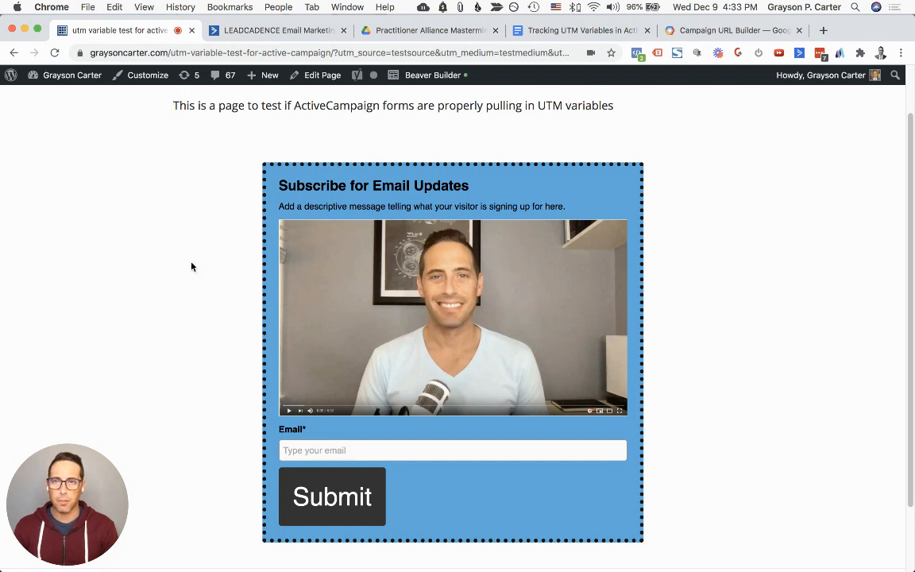
mouse_move(349, 191)
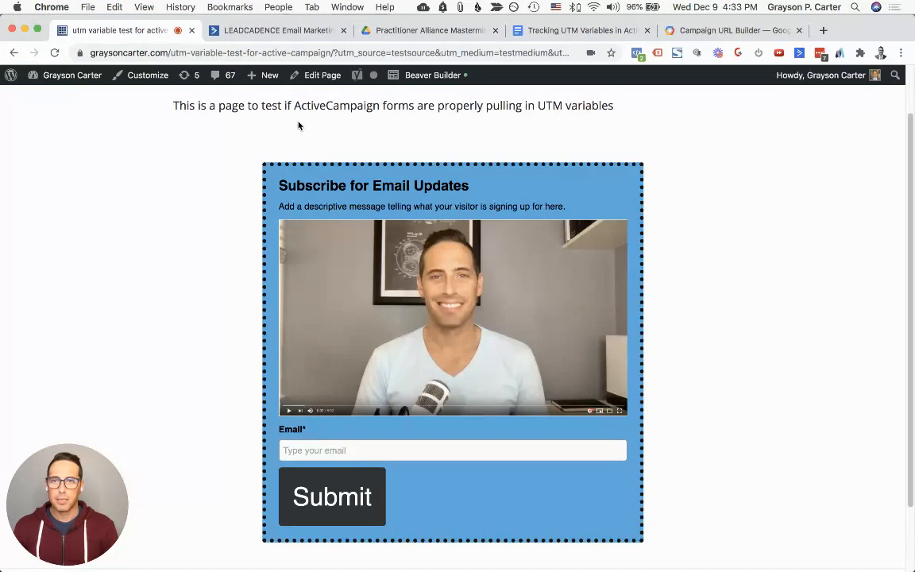
mouse_move(372, 429)
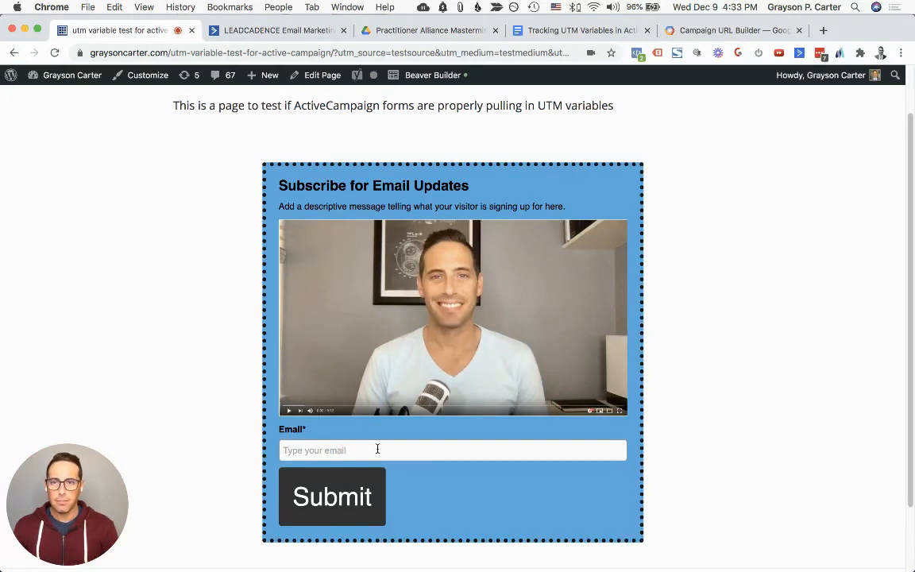
mouse_move(257, 394)
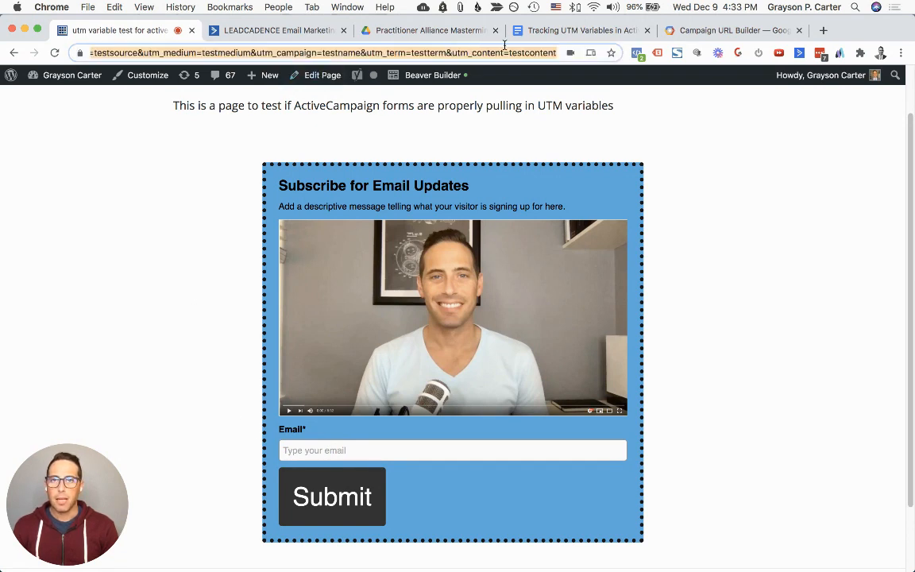
left_click(318, 53)
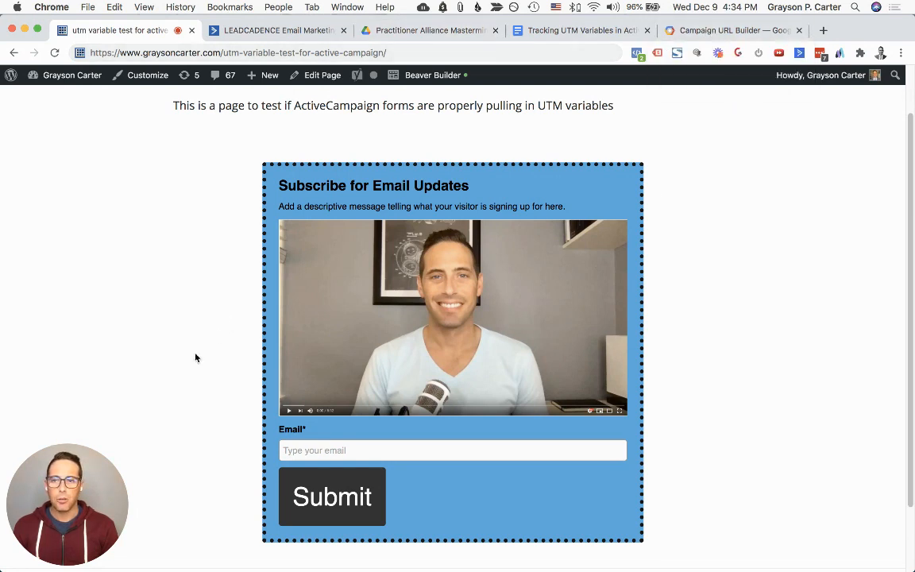
mouse_move(581, 30)
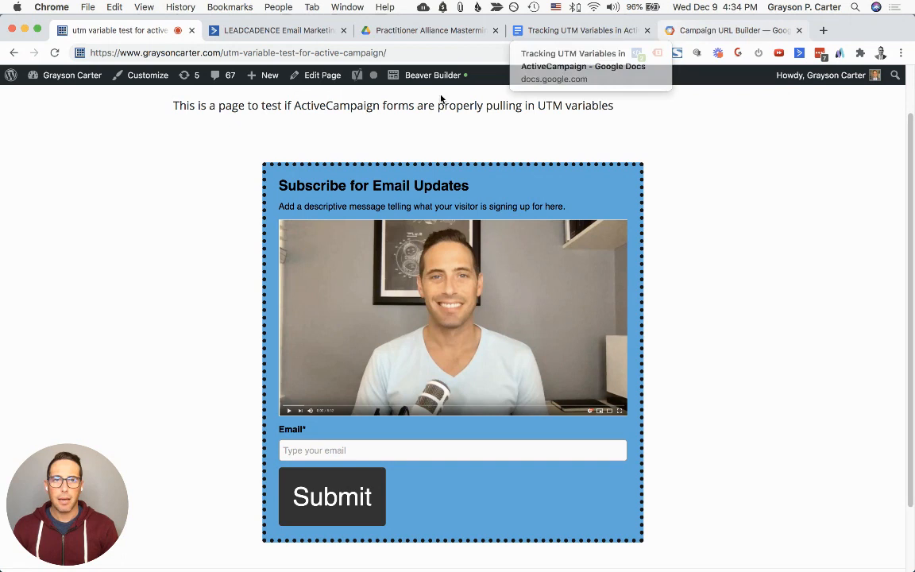
mouse_move(731, 31)
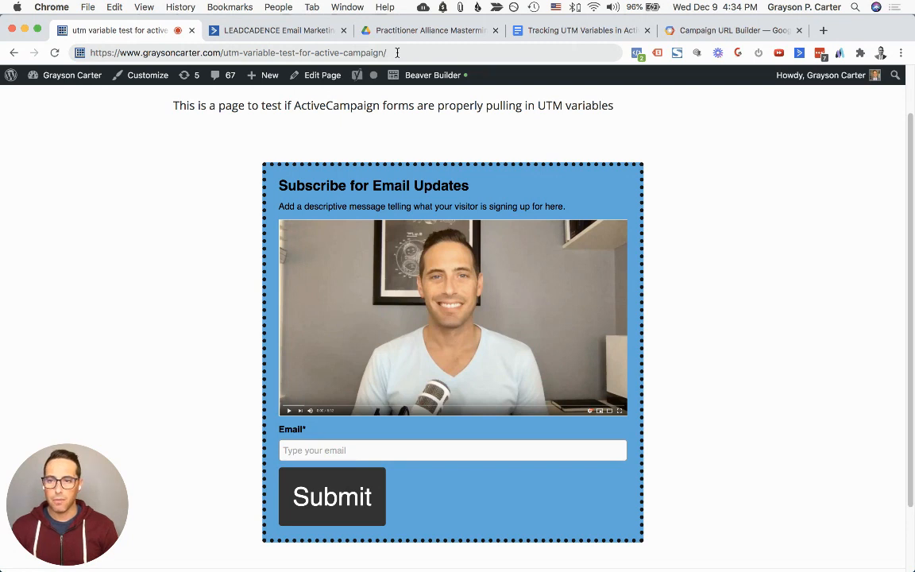
left_click(239, 52)
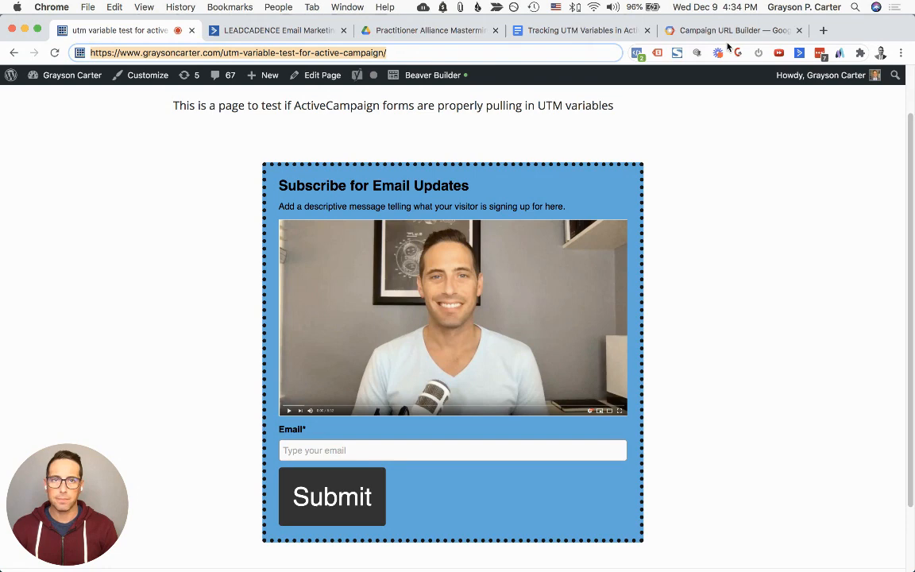
left_click(729, 30)
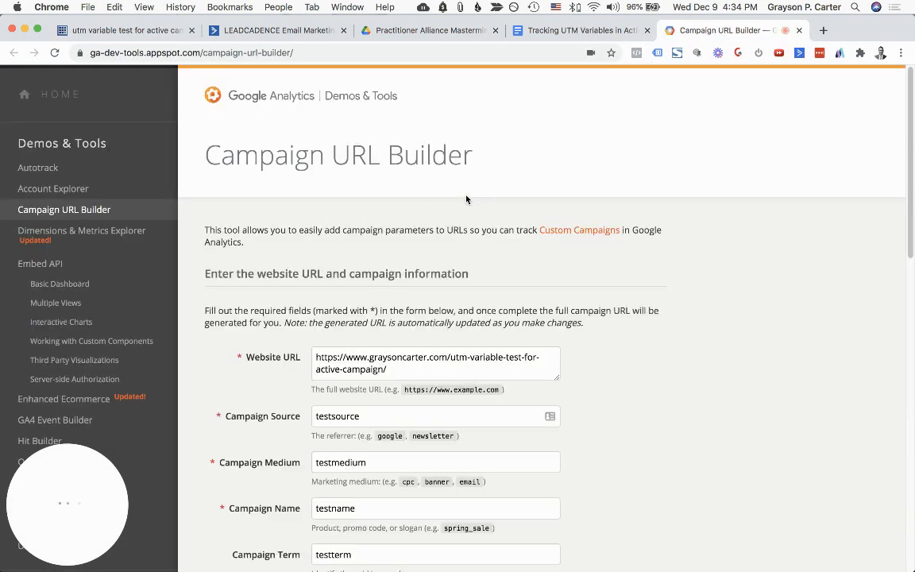
Enter the test page URL with testsource, testmedium, testname, testterm, testcontent and select the generated URL
scroll("down", 3)
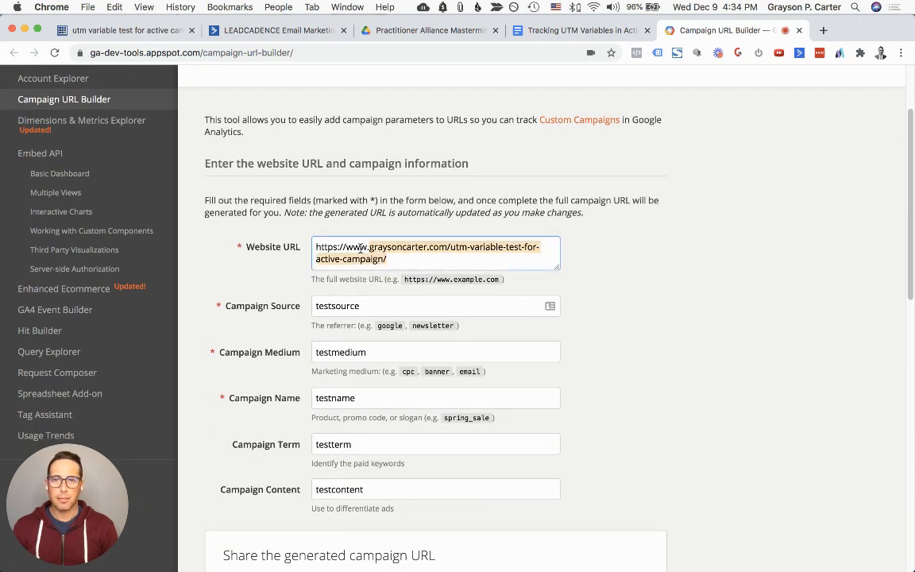
left_click(458, 259)
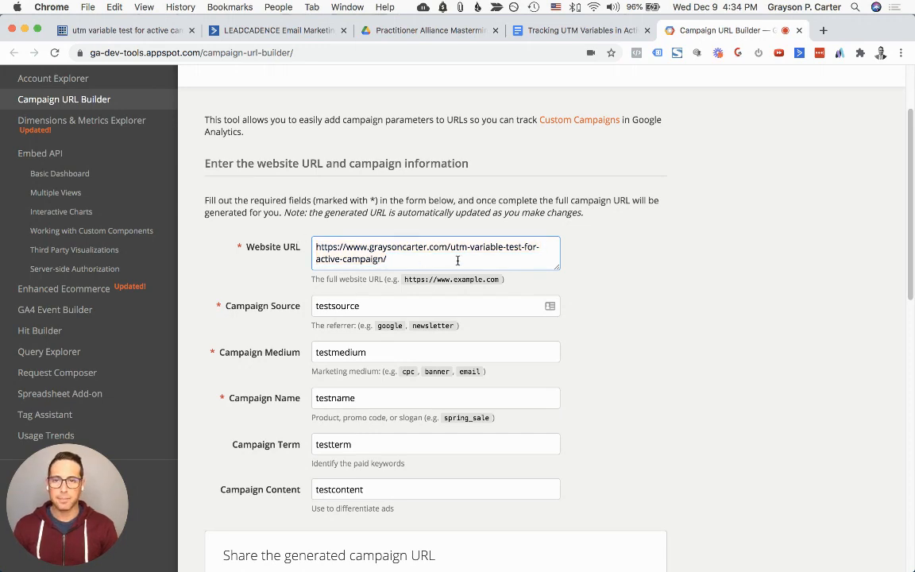
scroll("down", 3)
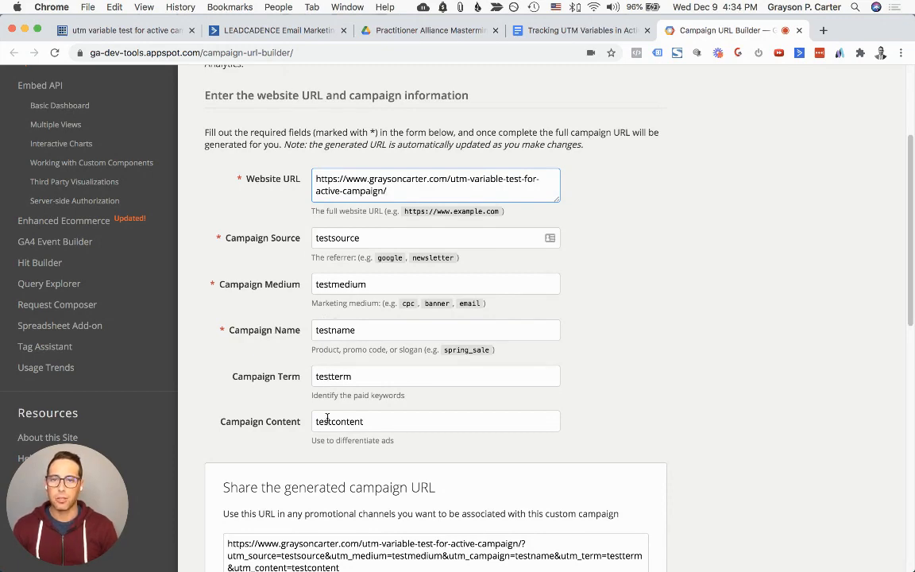
scroll("down", 3)
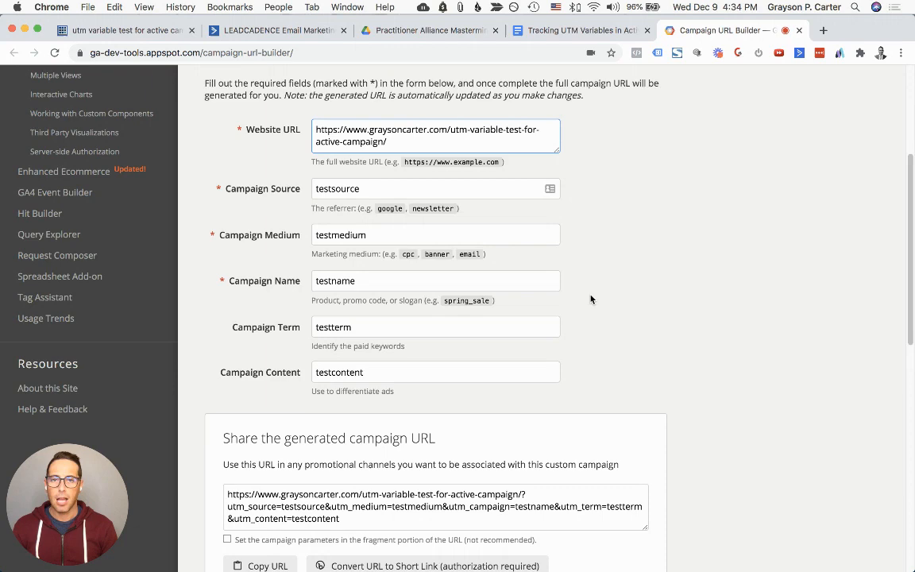
scroll("down", 3)
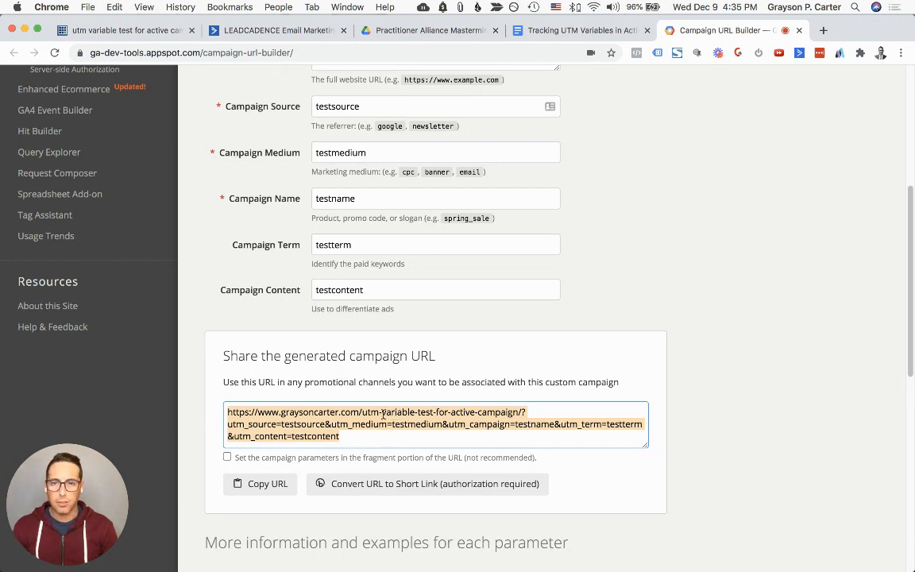
left_click(385, 423)
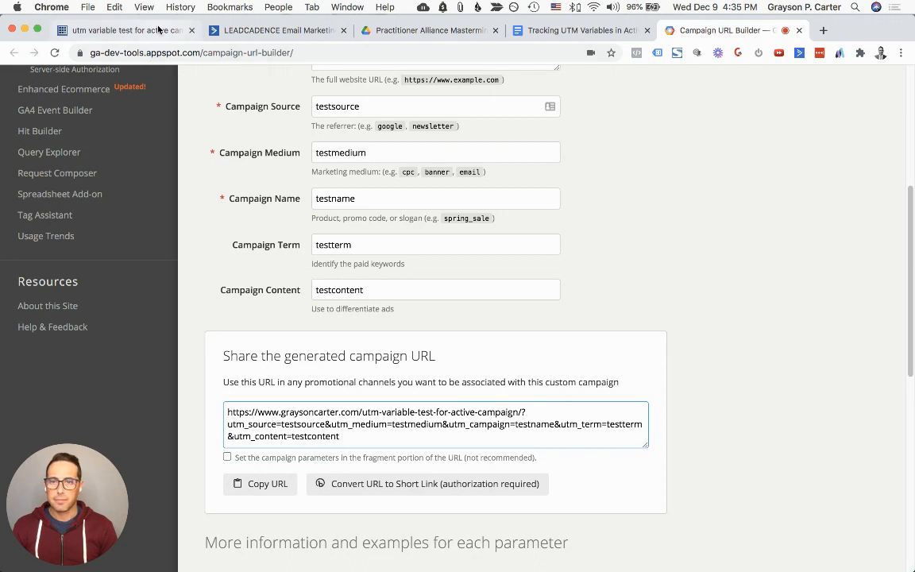
mouse_move(124, 30)
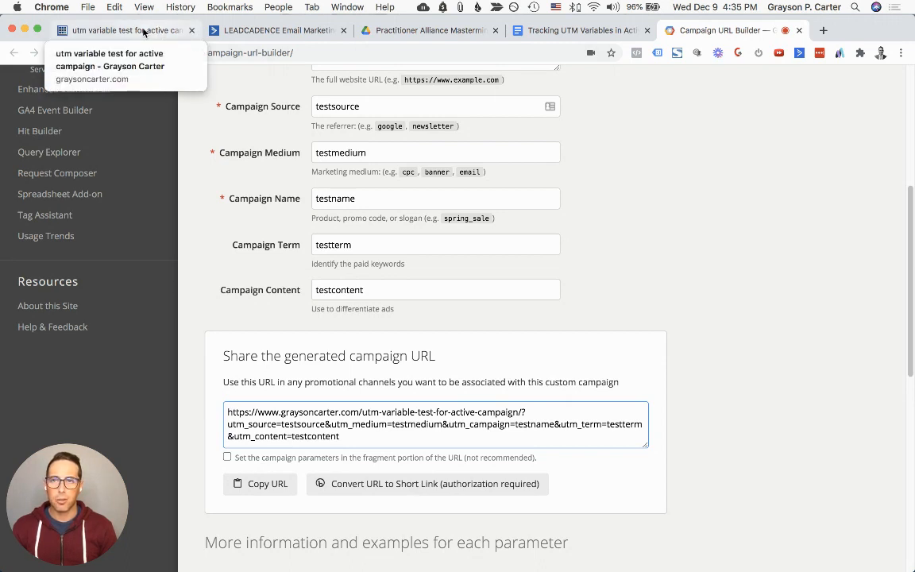
Submit the test page's sign-up form with a test email address to reach the thank-you message
left_click(120, 30)
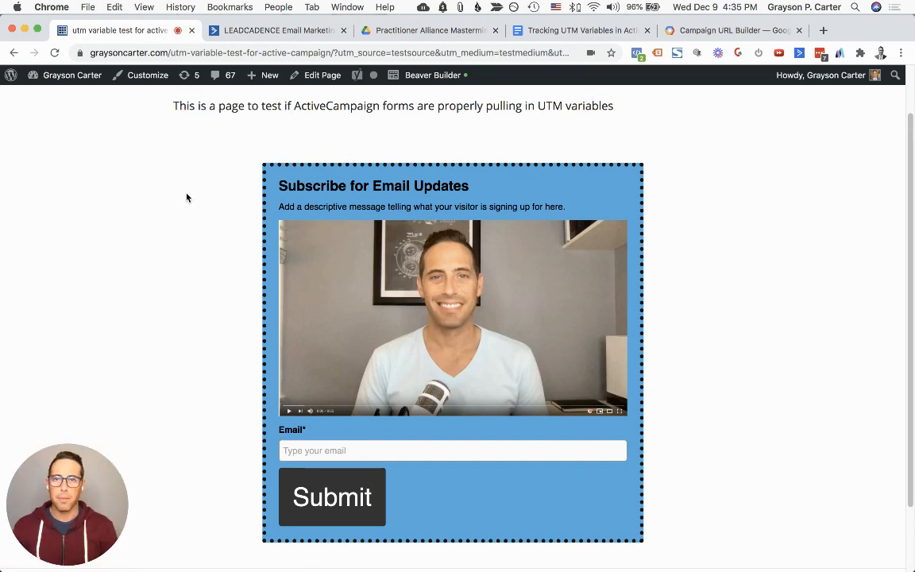
left_click(453, 451)
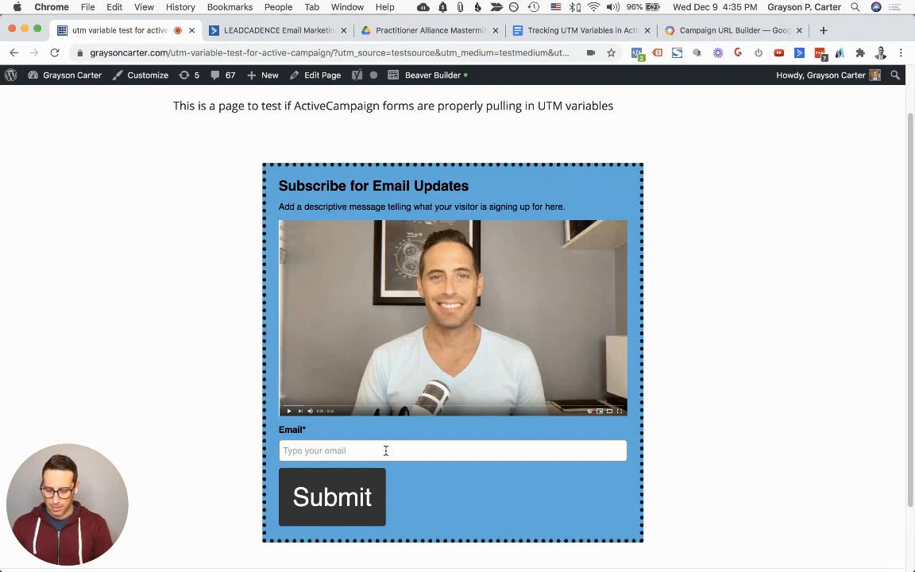
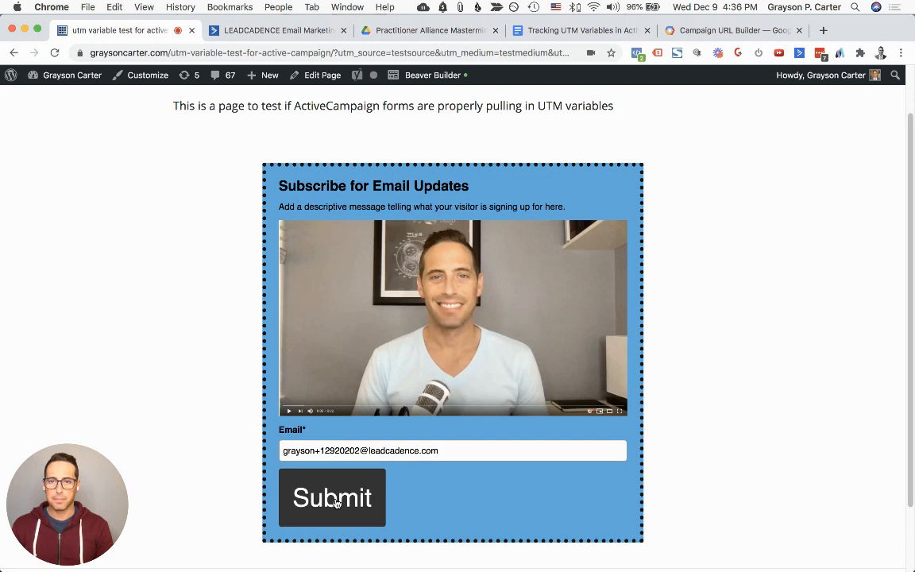
left_click(332, 498)
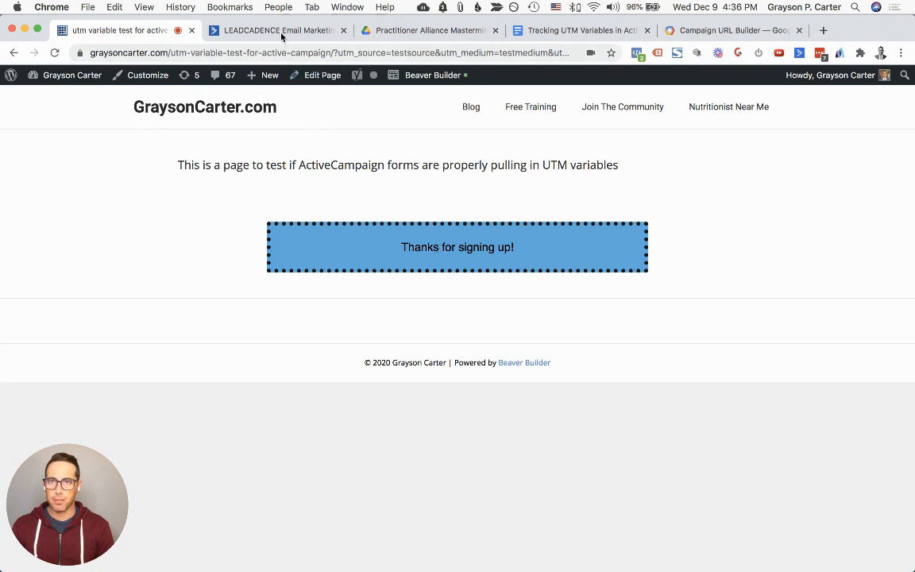
Show the ActiveCampaign contacts list sorted by Date Created, newest first
left_click(273, 30)
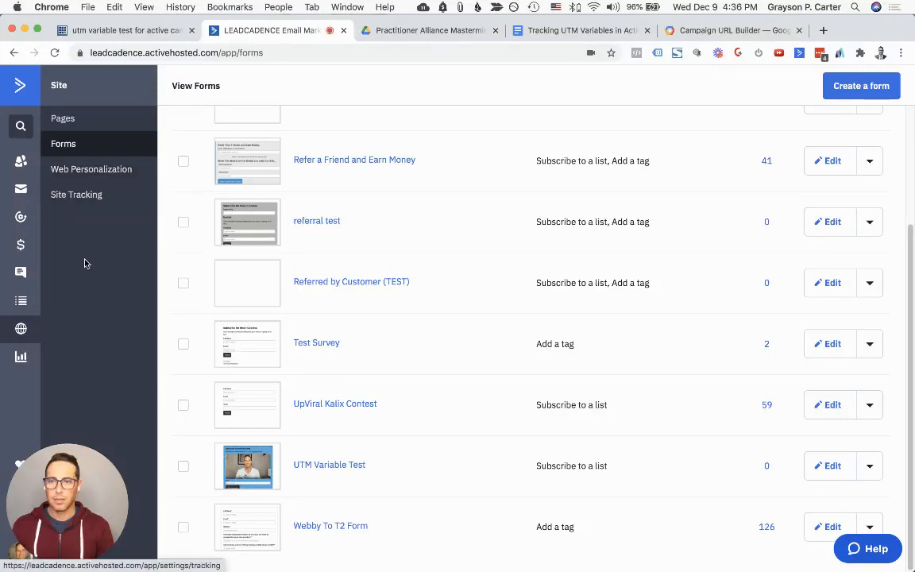
mouse_move(20, 162)
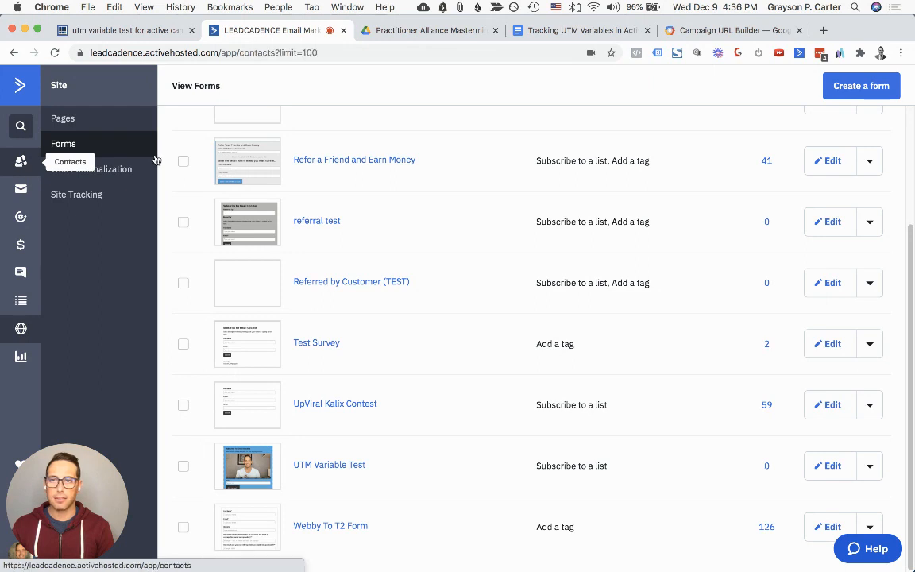
left_click(70, 162)
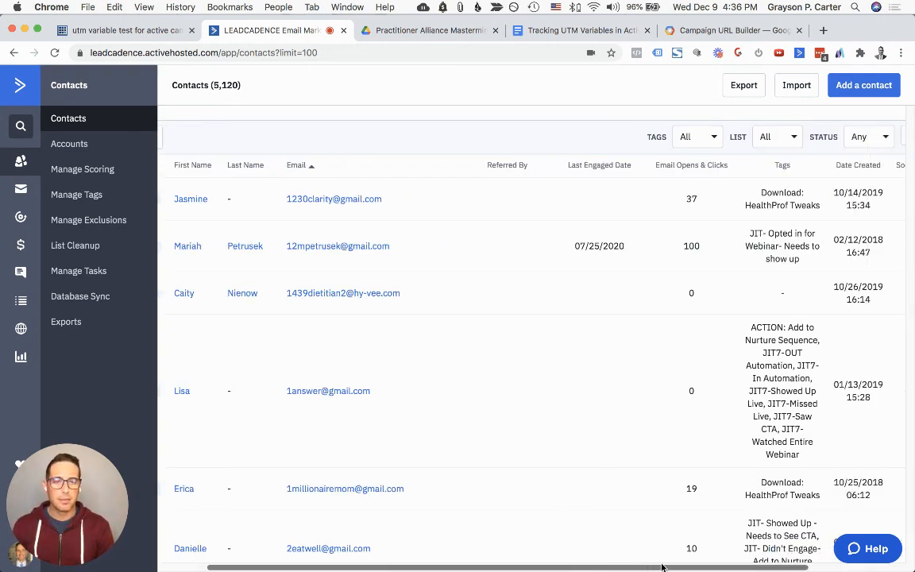
left_click(839, 163)
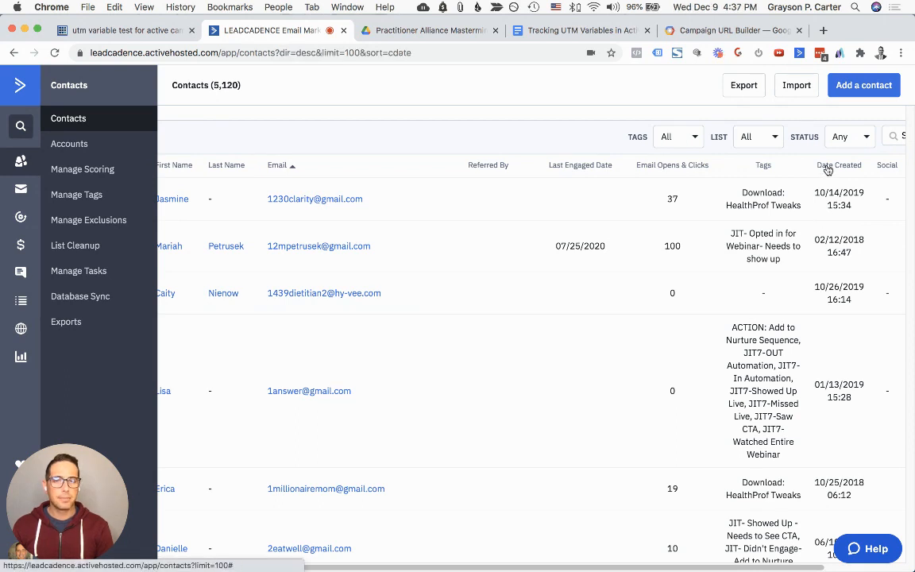
left_click(839, 164)
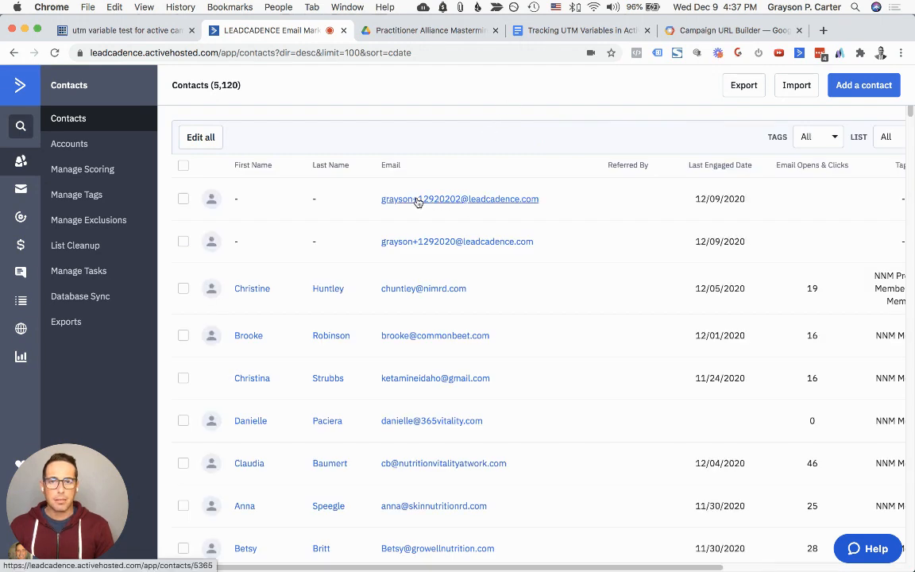
mouse_move(421, 203)
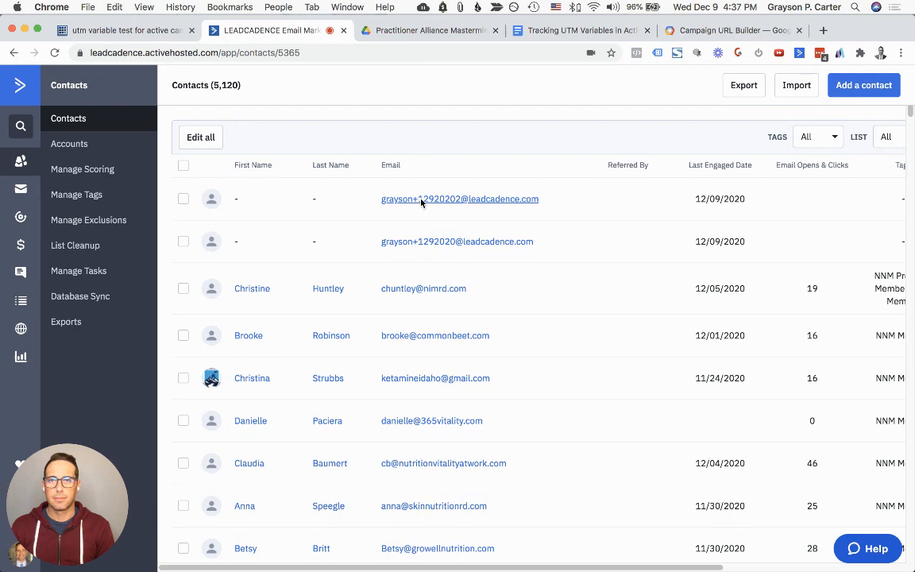
Show the newest test contact's UTM Variables: testsource, testmedium, testname, testterm, testcontent
left_click(459, 198)
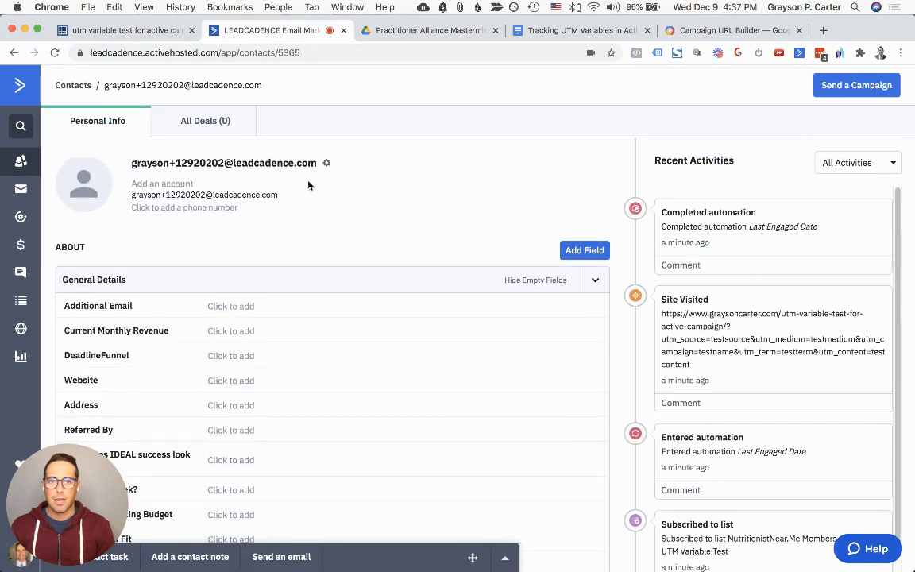
scroll("down", 3)
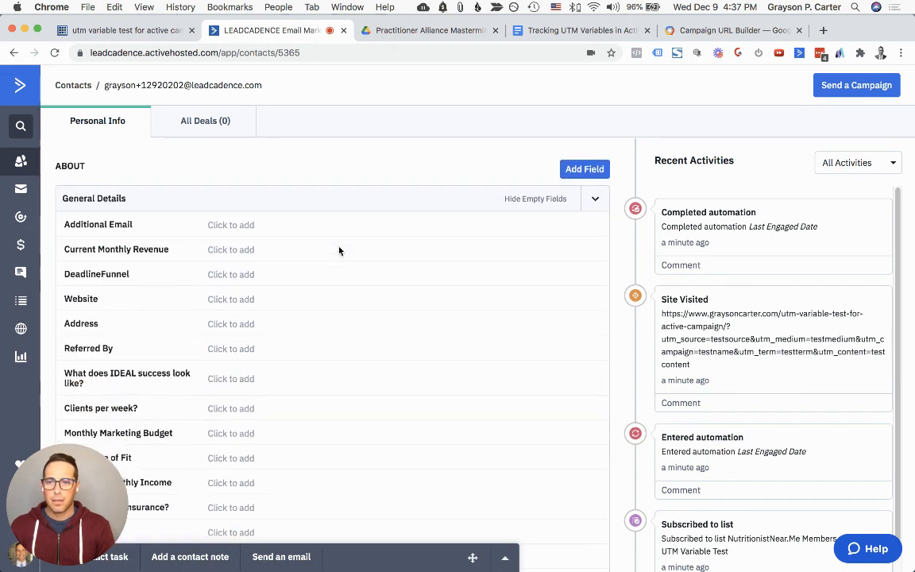
scroll("down", 3)
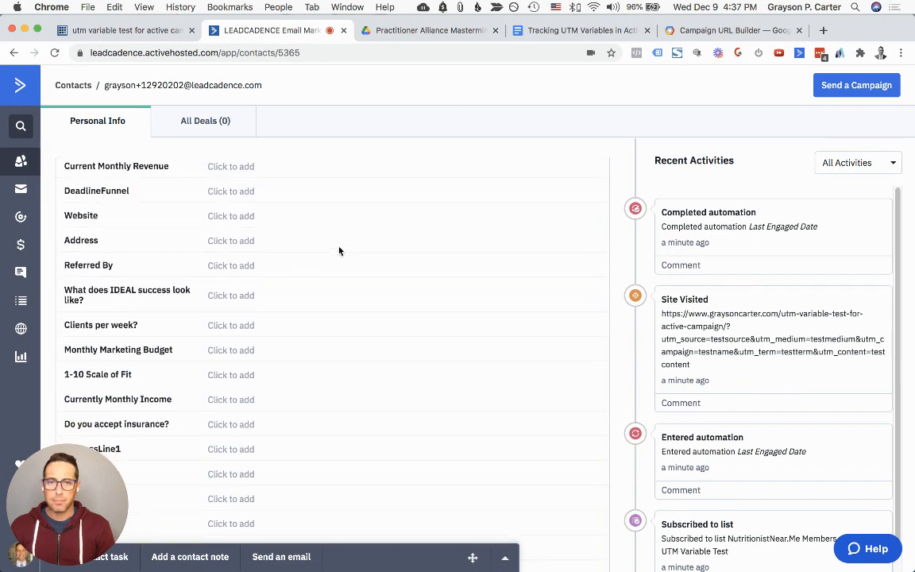
scroll("down", 3)
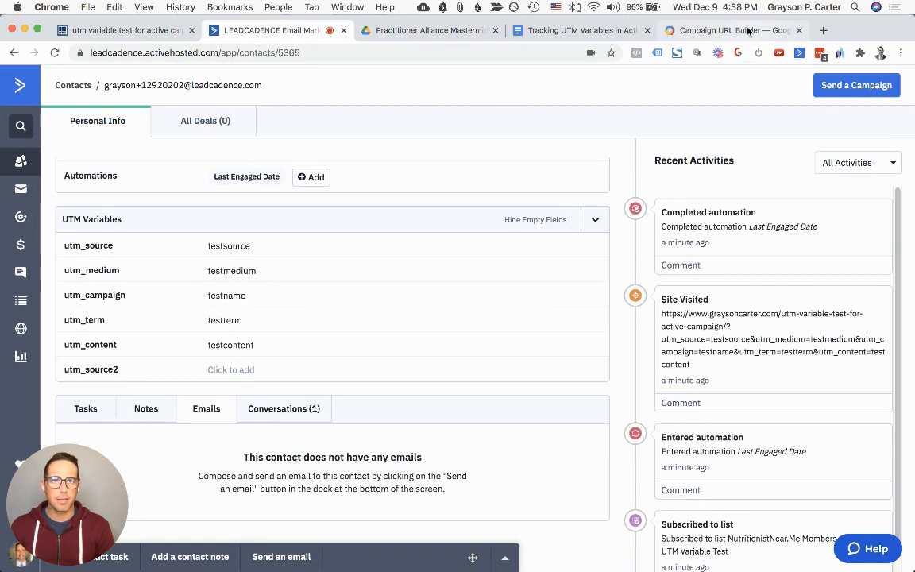
Recheck the Campaign URL Builder fields, selecting and clearing the campaign name value testname
left_click(723, 30)
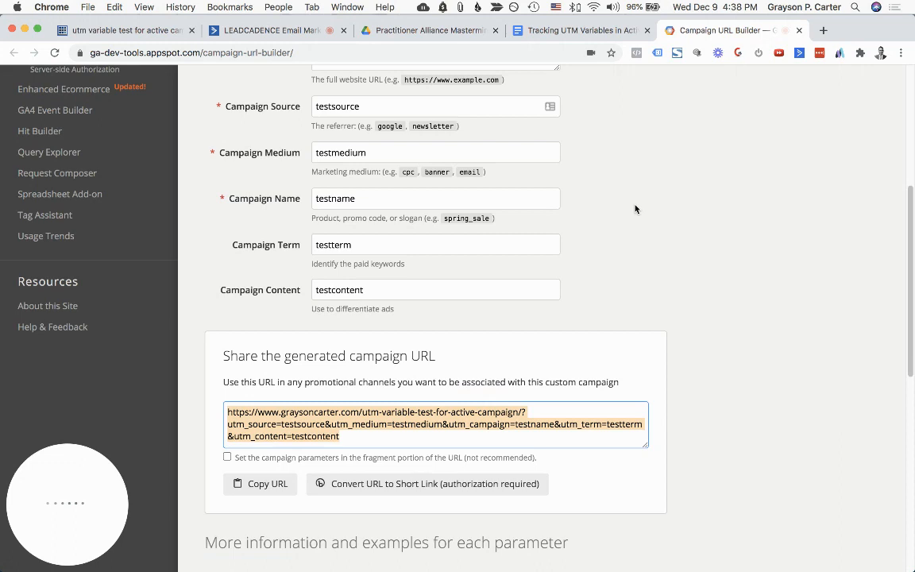
scroll("up", 3)
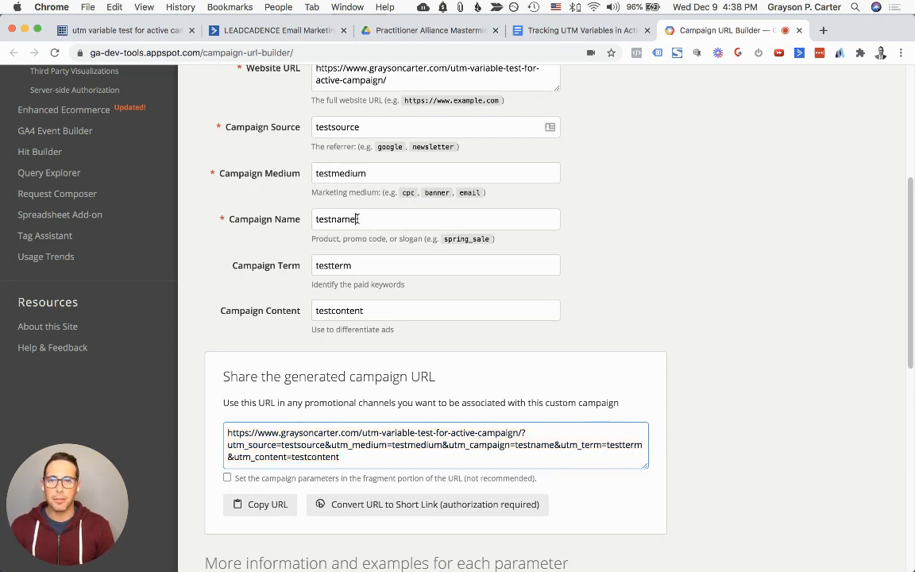
double_click(337, 219)
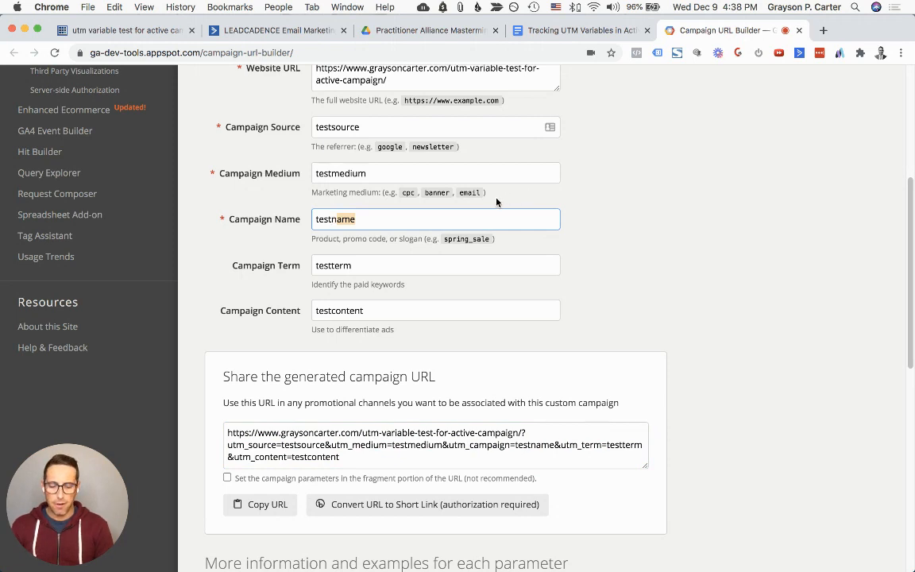
key("Delete")
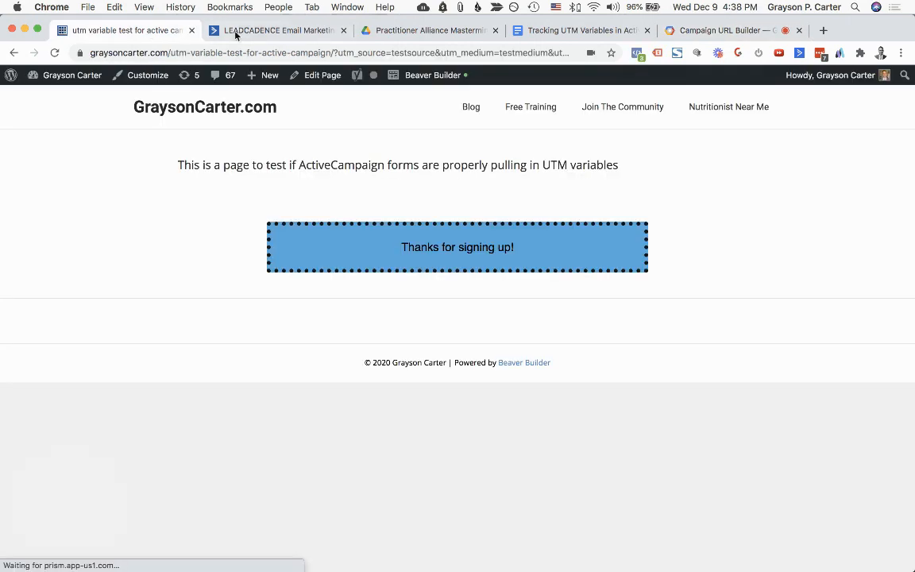
Return to the ActiveCampaign test contact record with its populated UTM fields
left_click(274, 30)
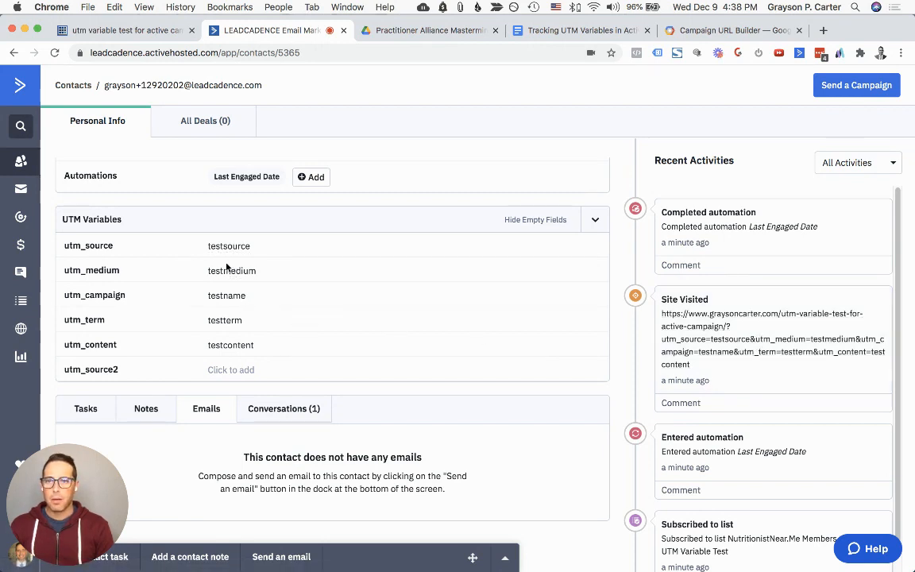
mouse_move(230, 371)
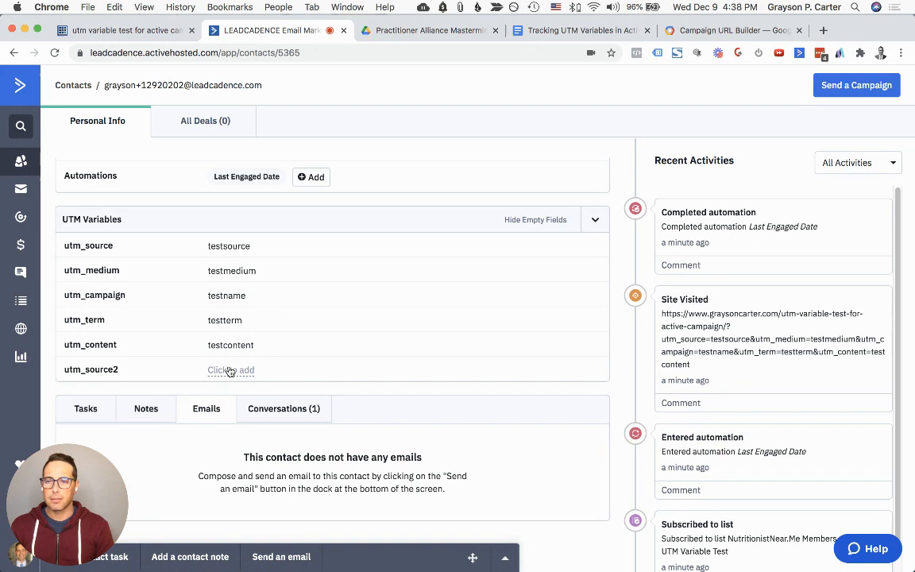
mouse_move(245, 356)
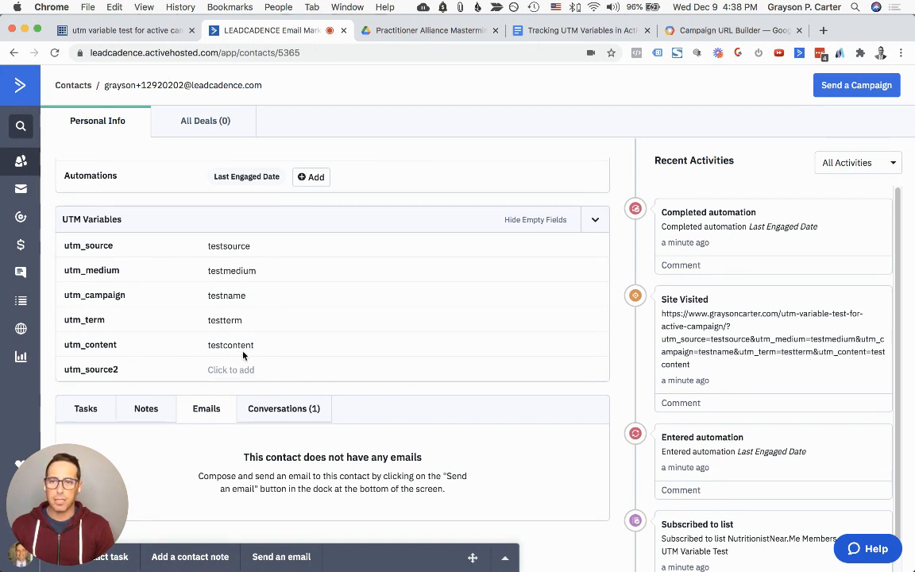
mouse_move(284, 302)
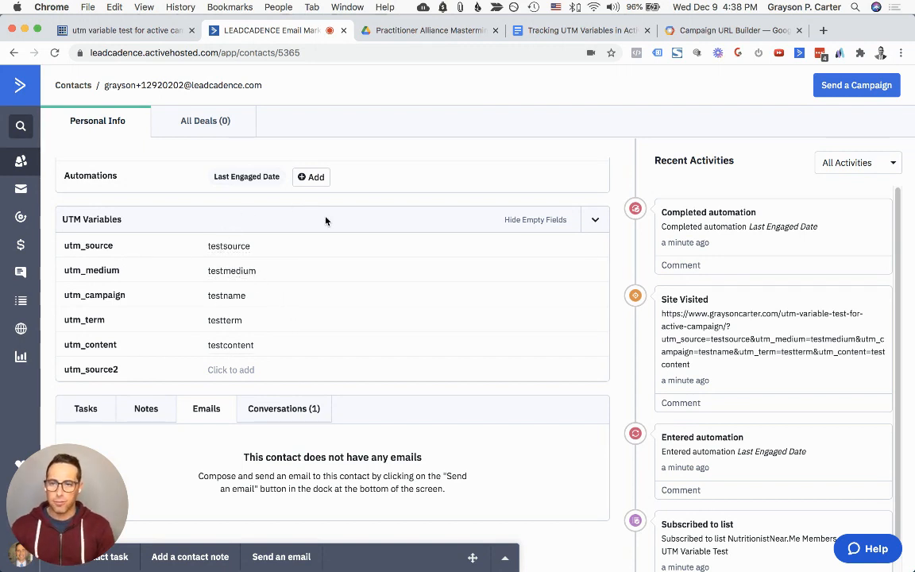
mouse_move(271, 249)
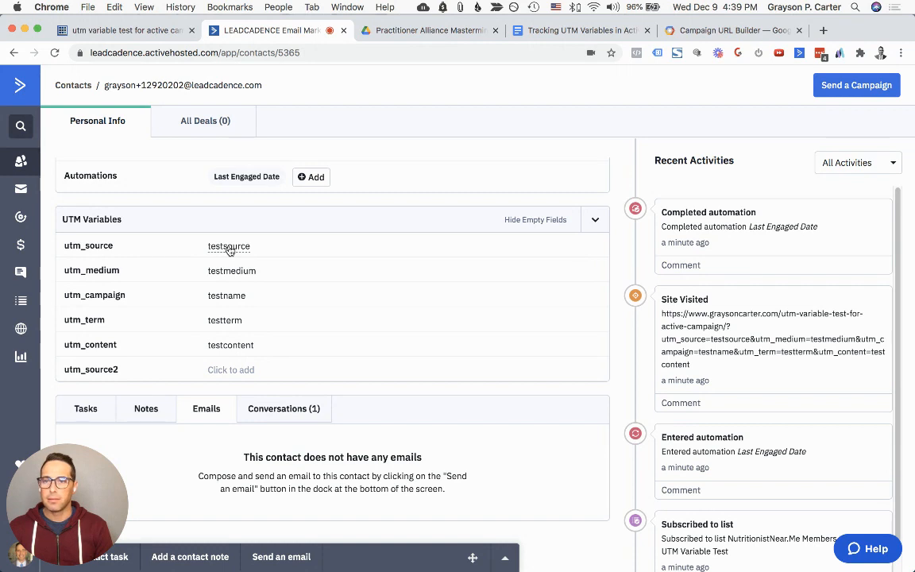
mouse_move(232, 271)
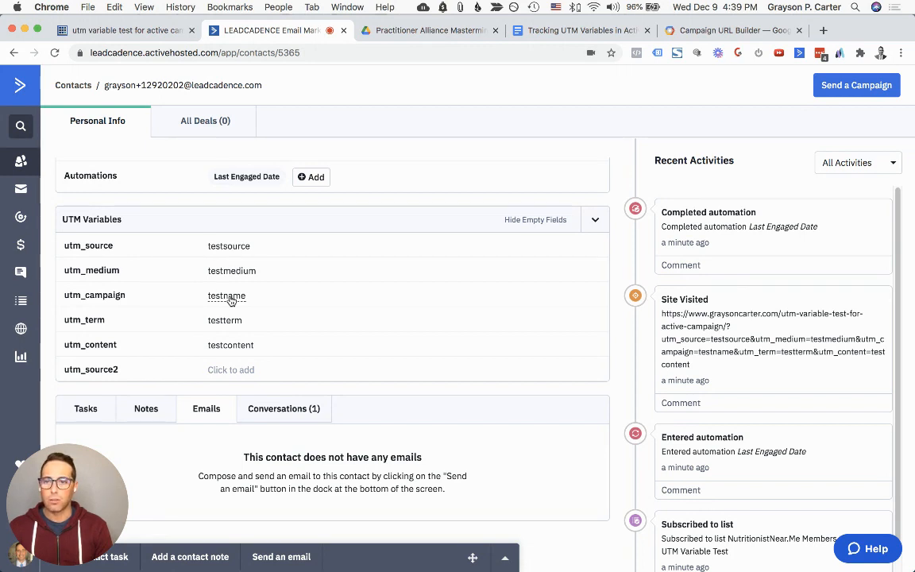
mouse_move(225, 320)
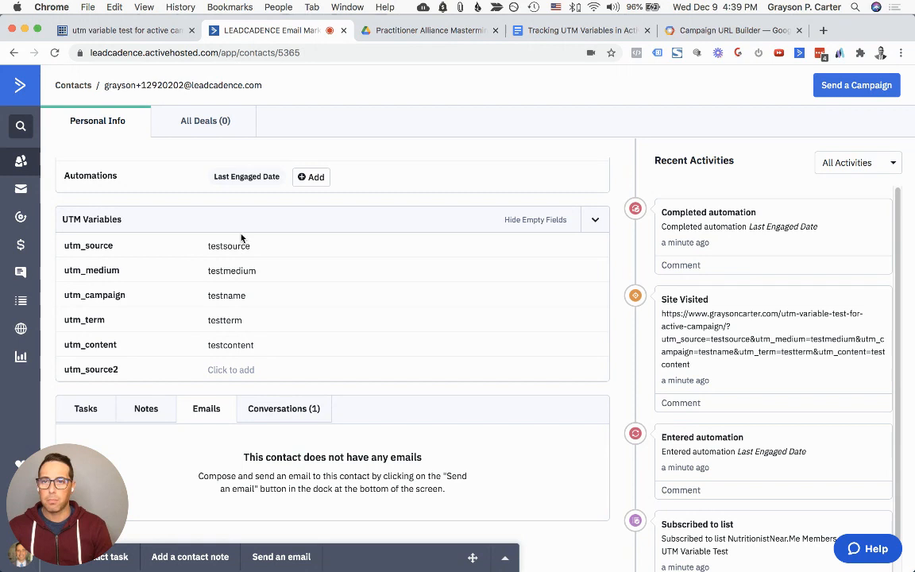
mouse_move(299, 319)
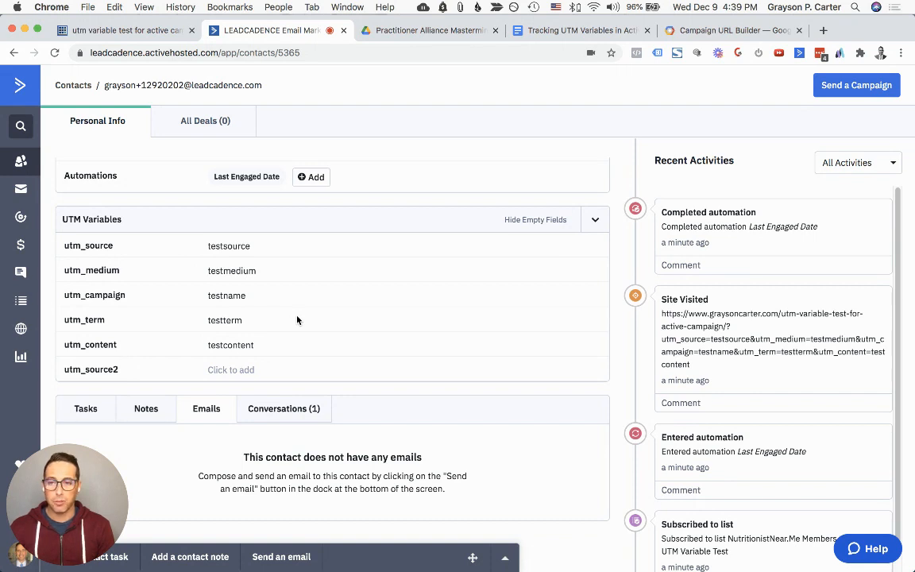
mouse_move(299, 316)
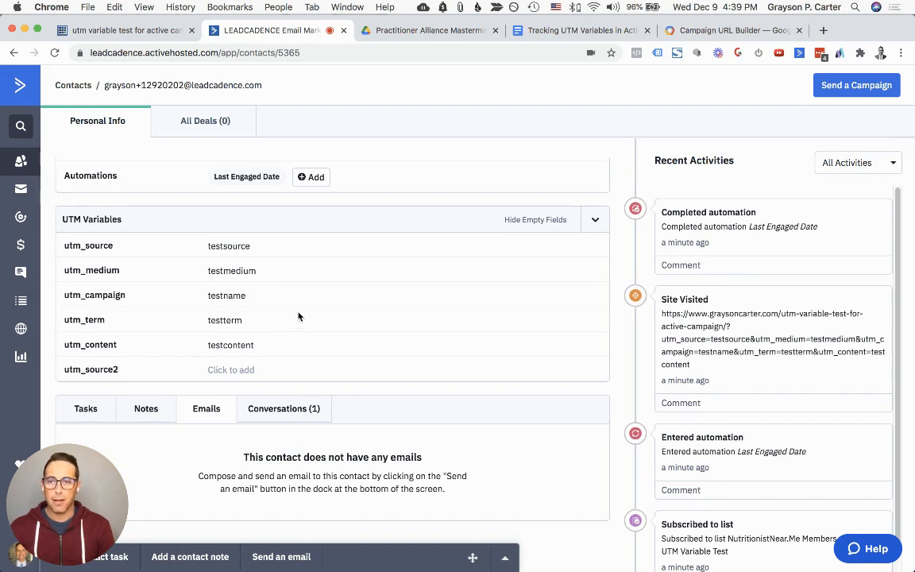